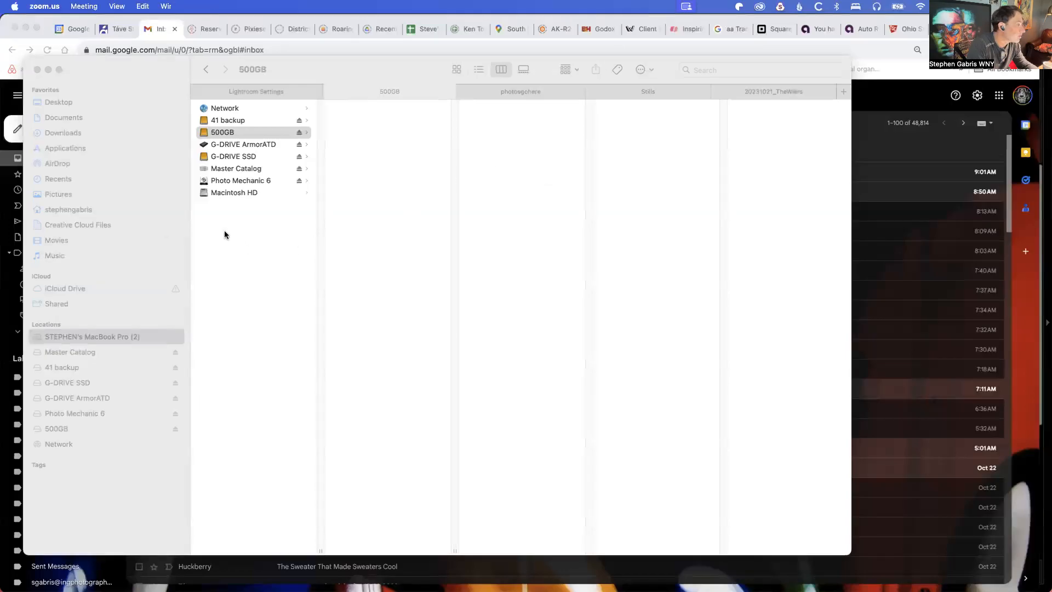
Browse the 500GB drive, then G-DRIVE SSD and its folder 41 catalog files.
click(224, 131)
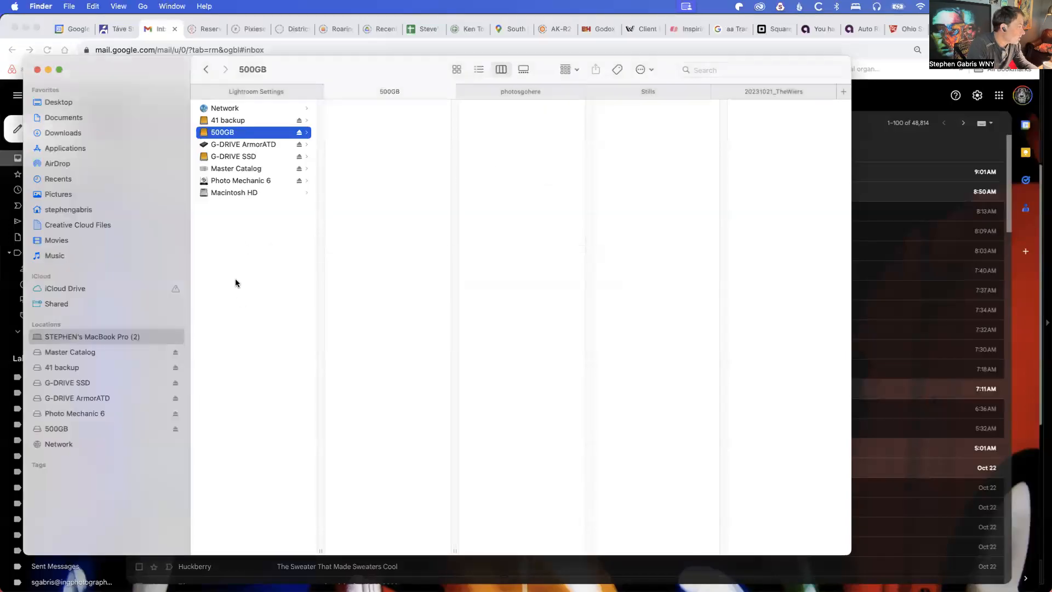
mouse_move(278, 311)
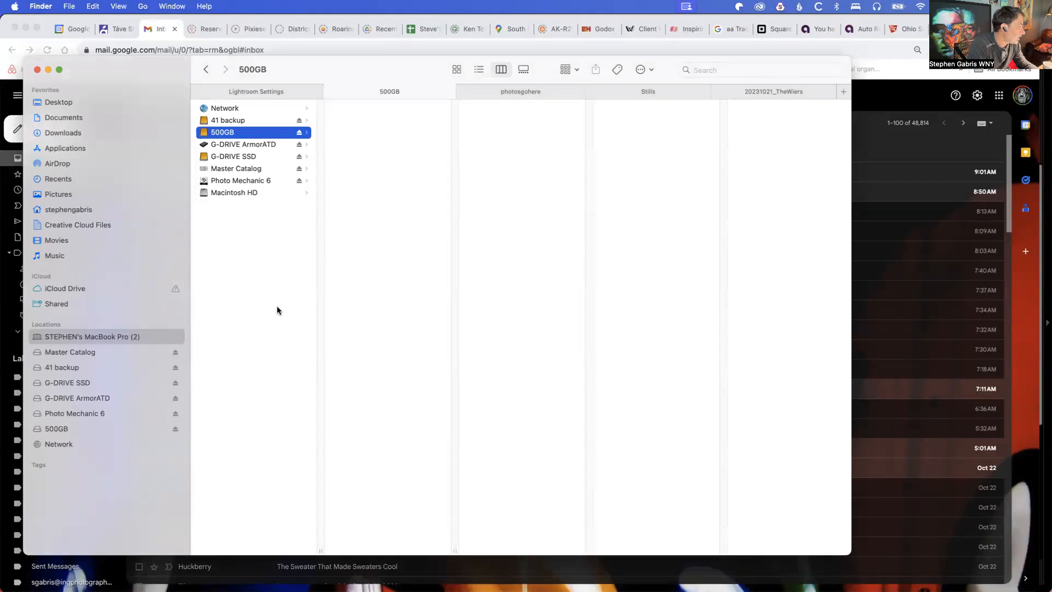
mouse_move(275, 313)
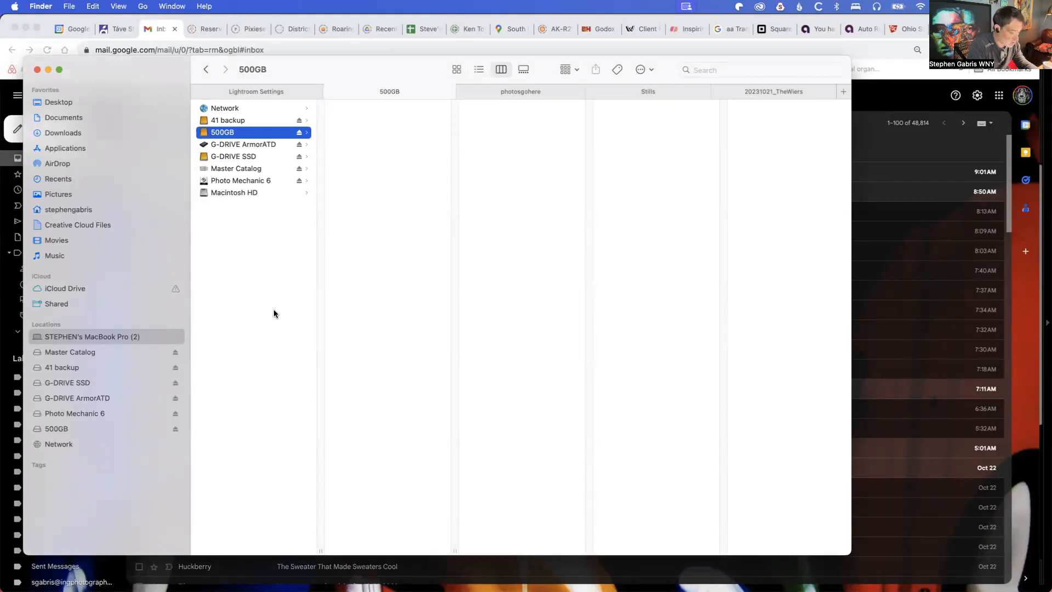
mouse_move(276, 310)
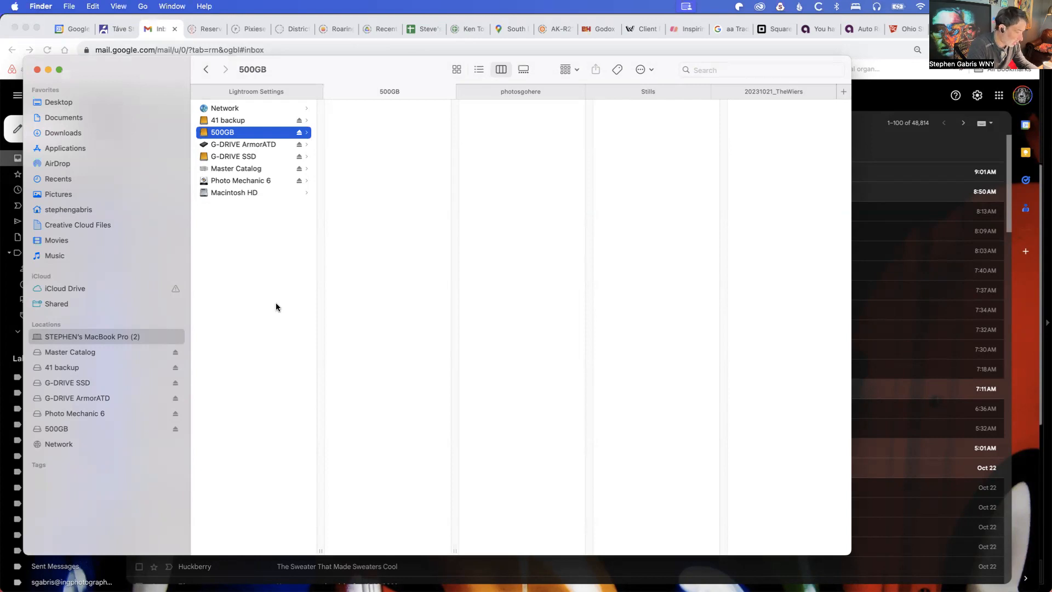
mouse_move(151, 336)
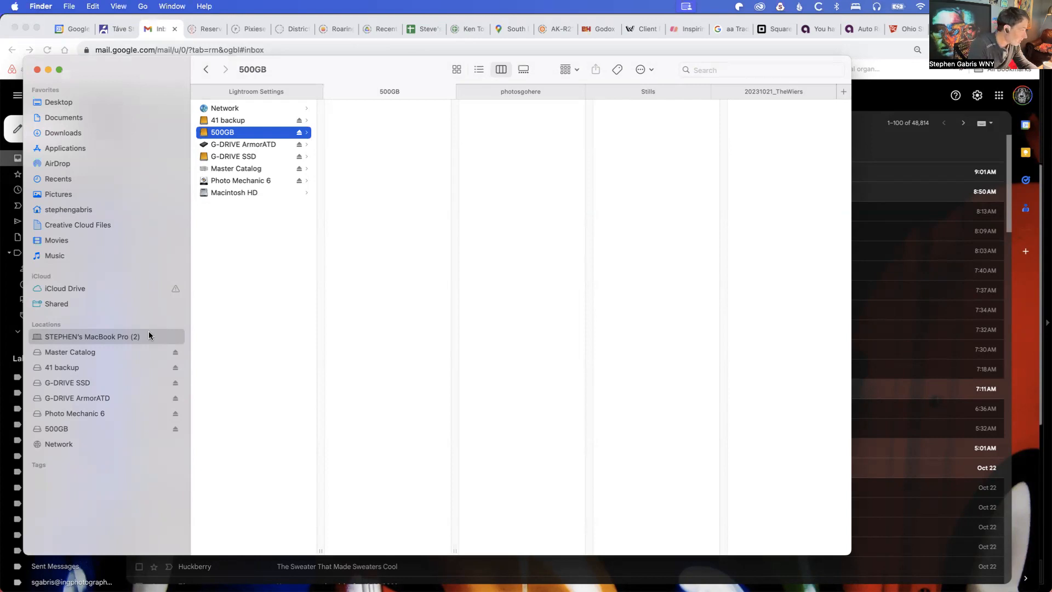
click(67, 382)
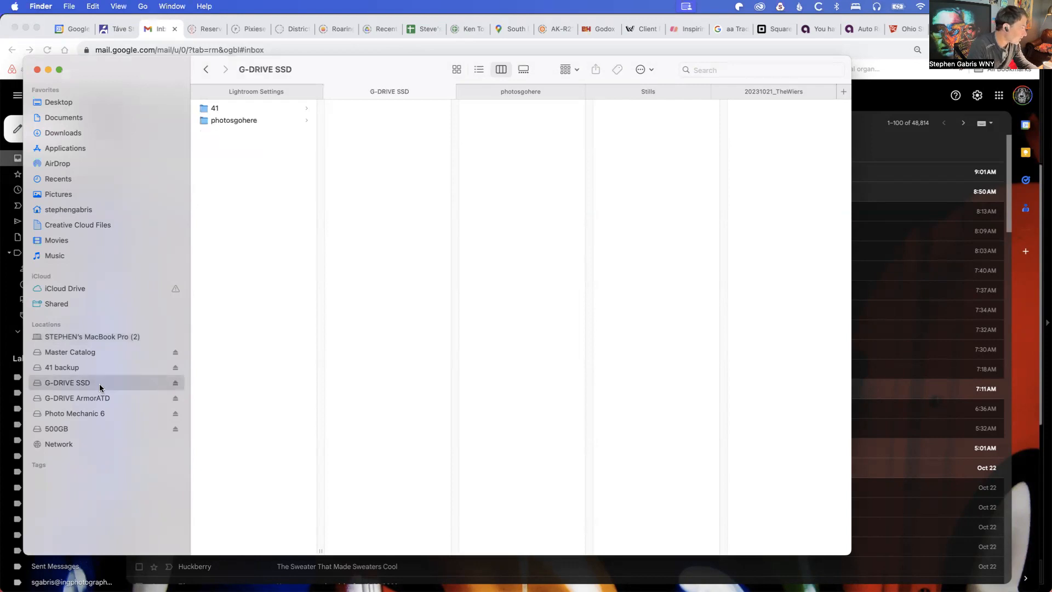
click(233, 107)
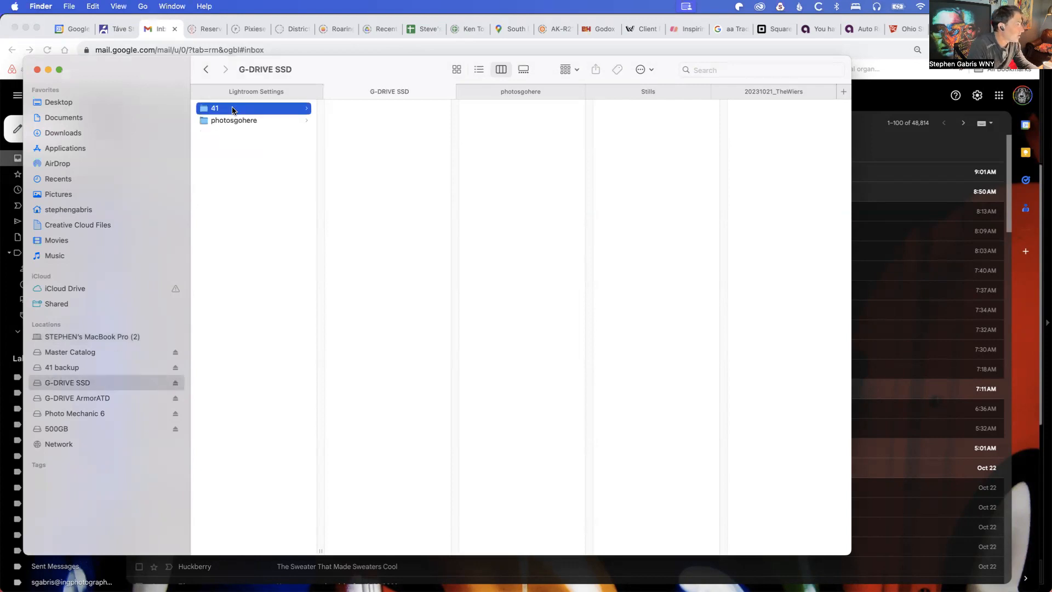
click(233, 108)
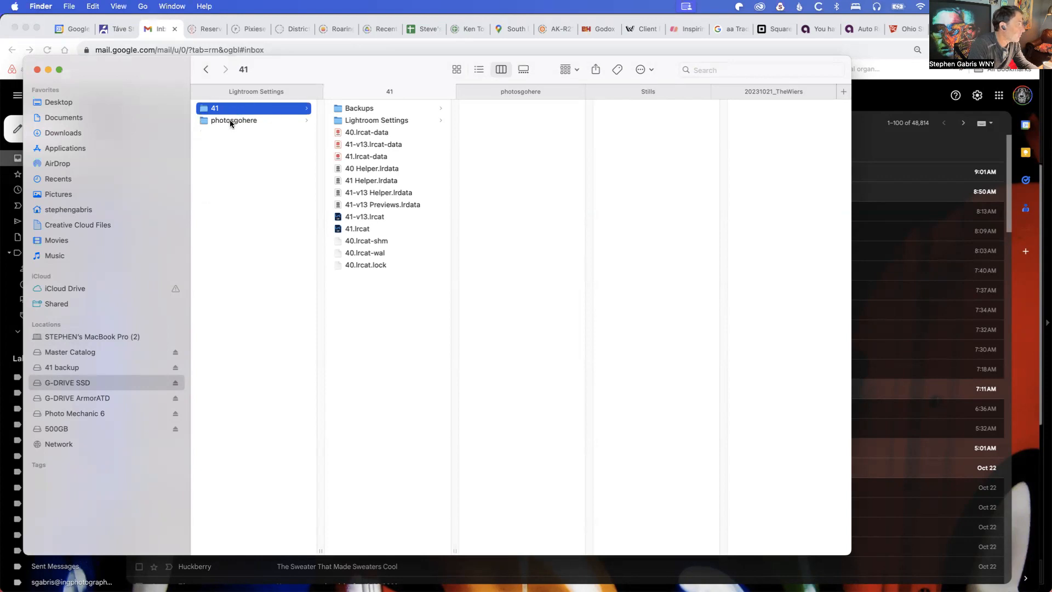
click(233, 121)
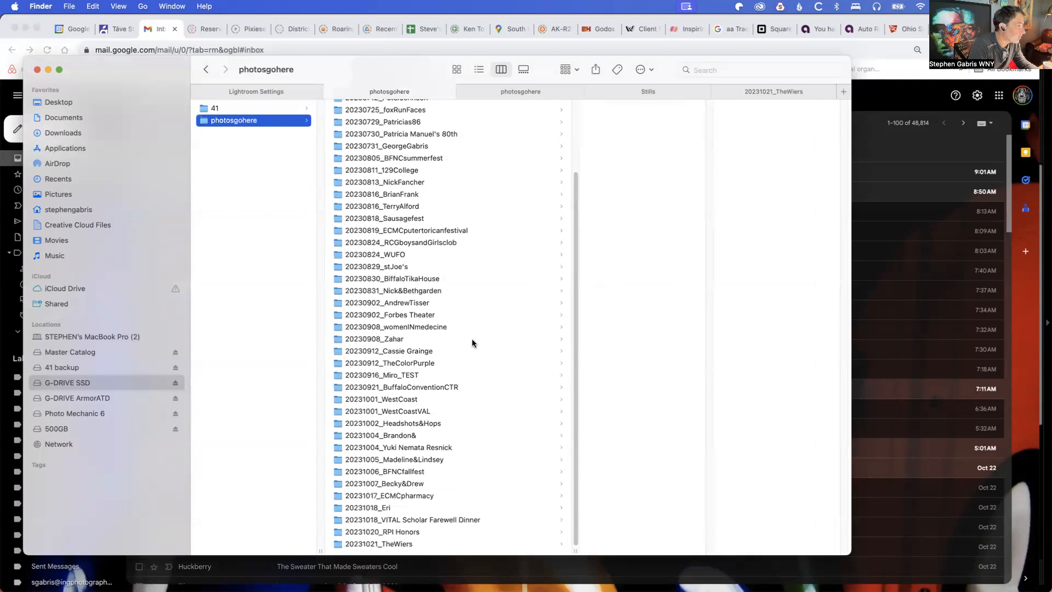
click(389, 108)
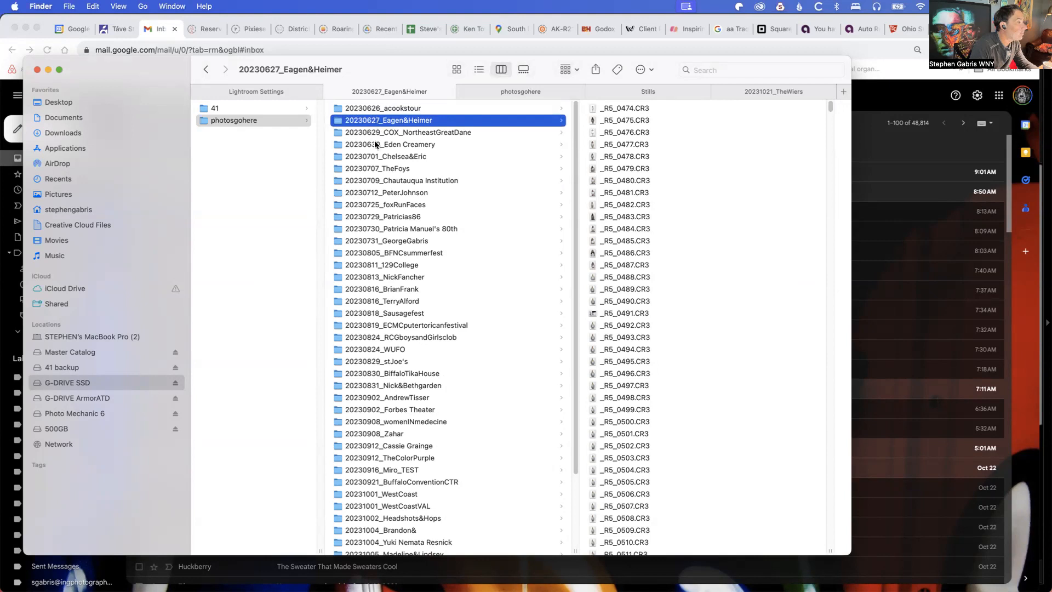
scroll(down, 3)
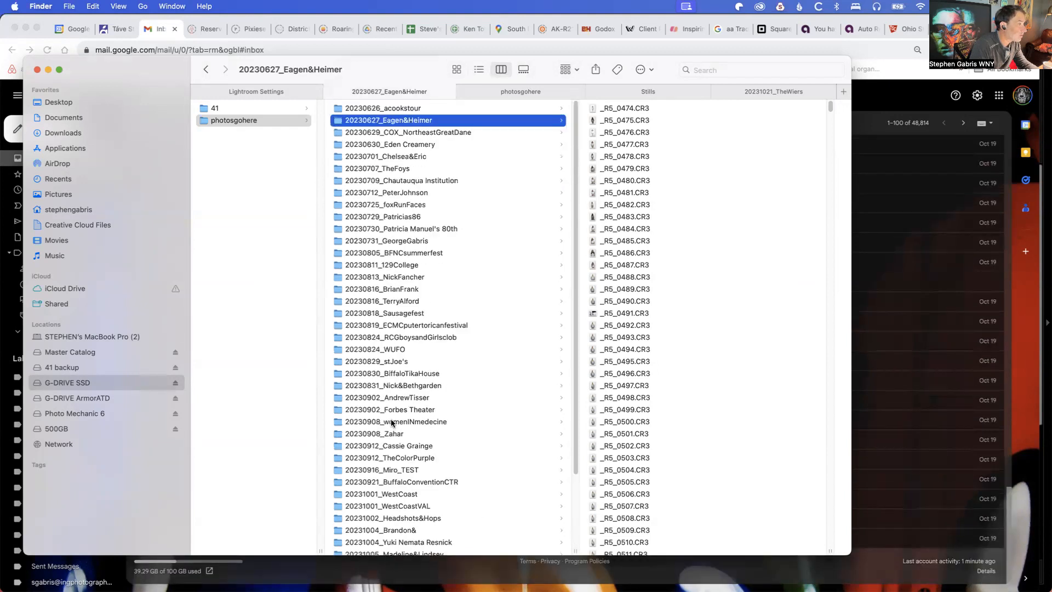
scroll(down, 3)
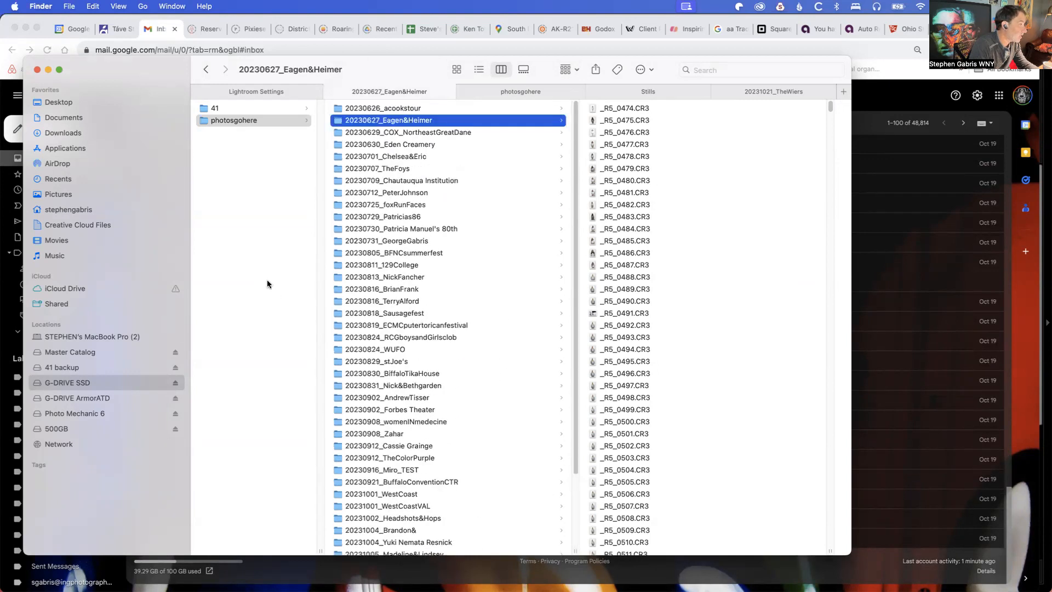
mouse_move(81, 390)
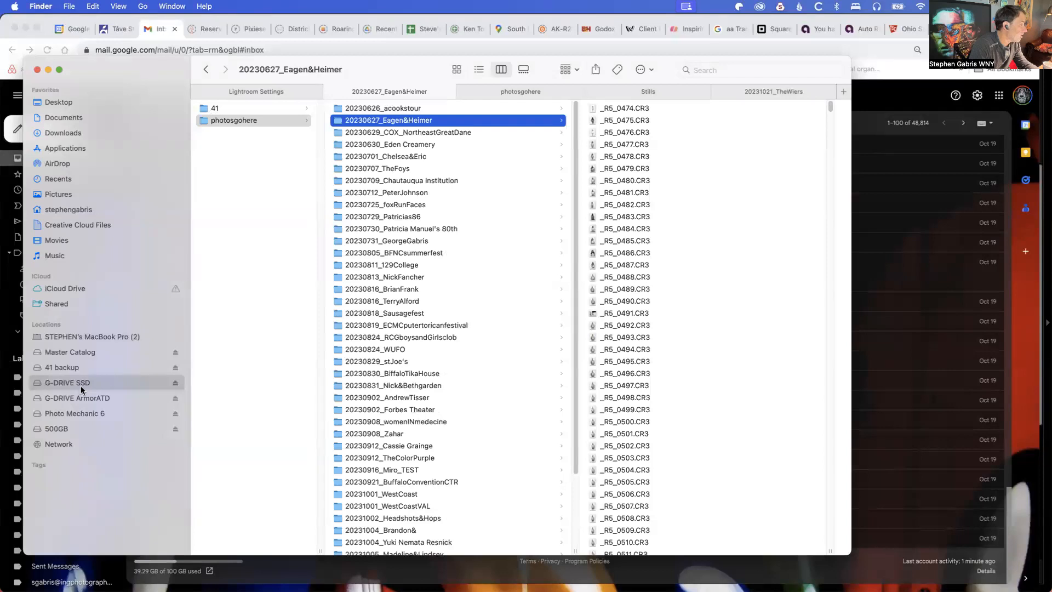
Check G-DRIVE SSD's capacity (about 906 GB used, 93.84 GB free) and return to its root.
click(67, 383)
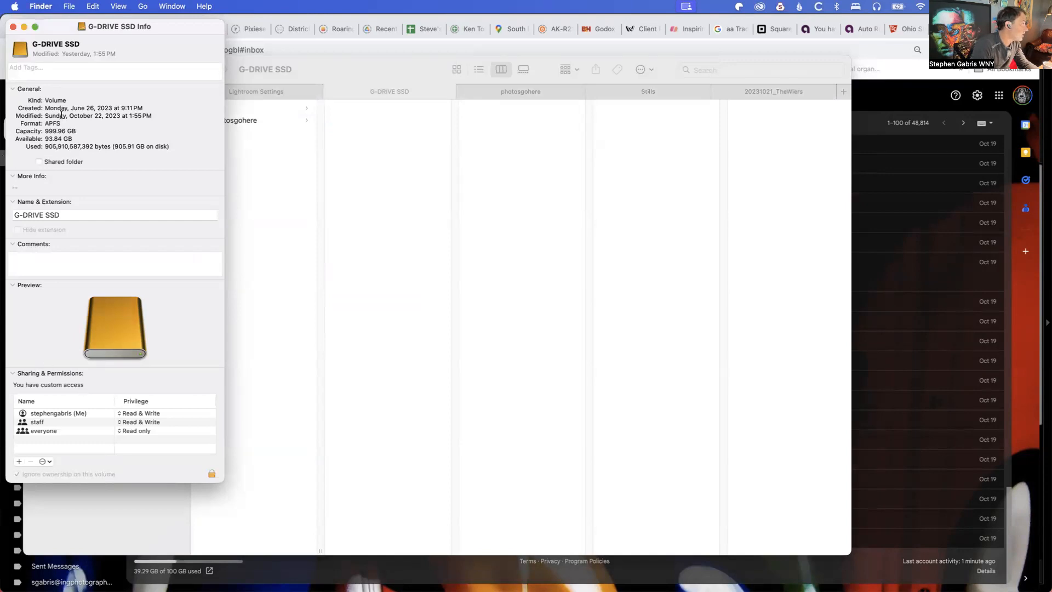
click(22, 29)
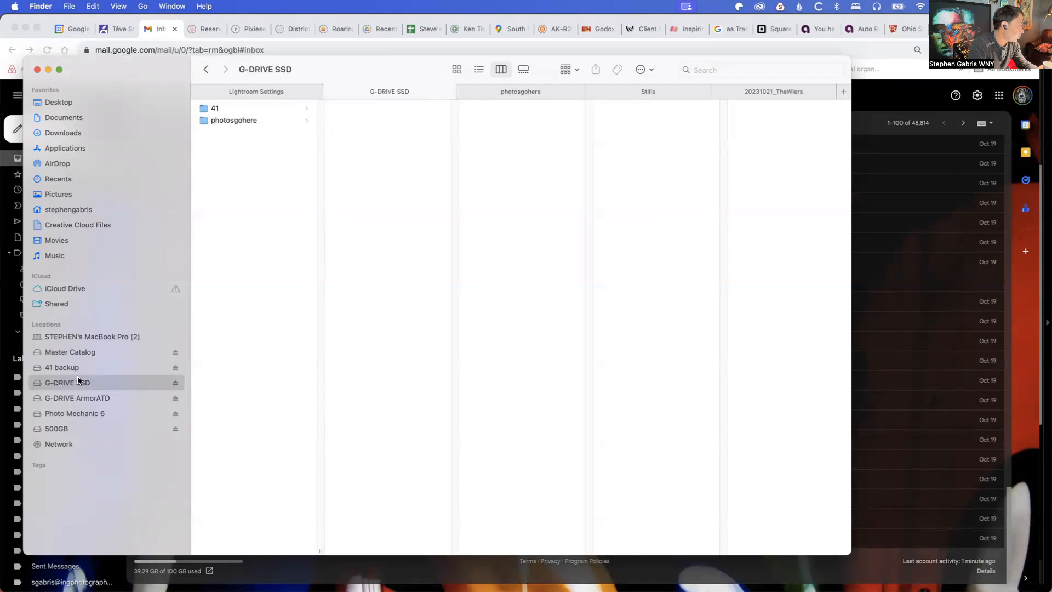
mouse_move(72, 354)
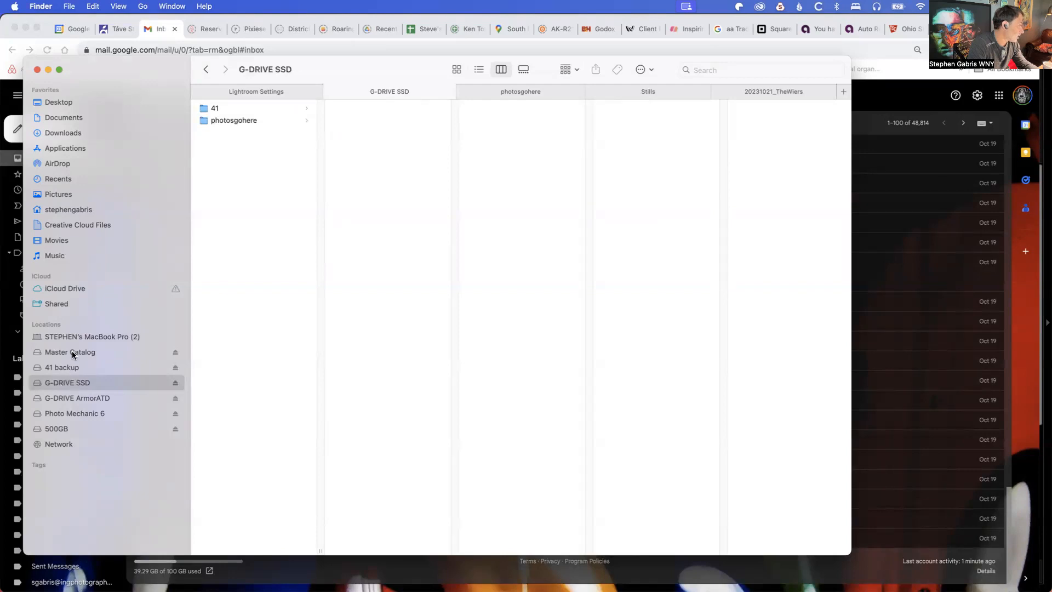
Show the MASTER folder's contents on the Master Catalog drive.
click(70, 352)
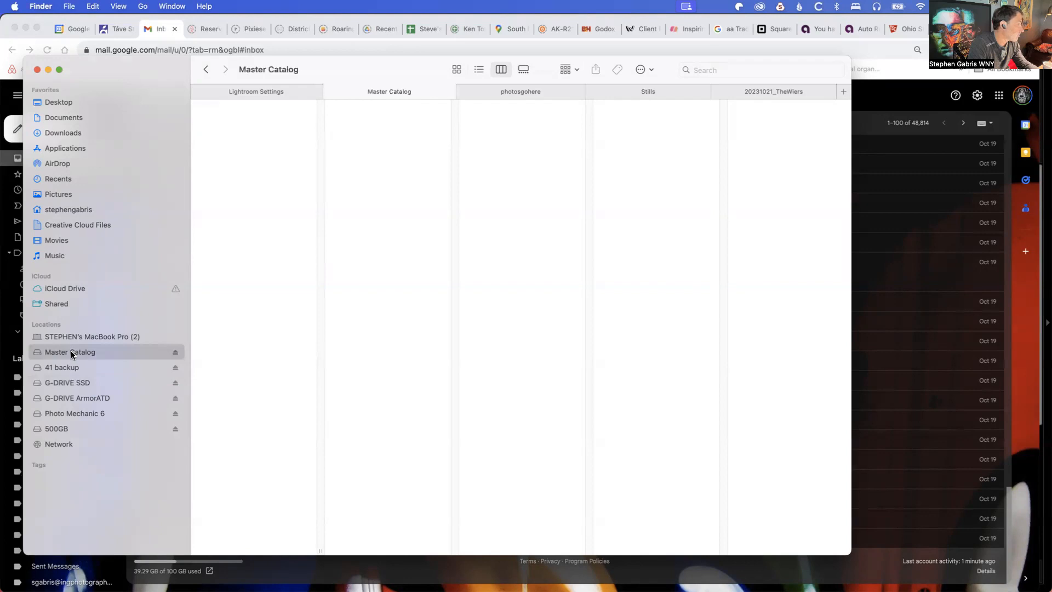
click(69, 352)
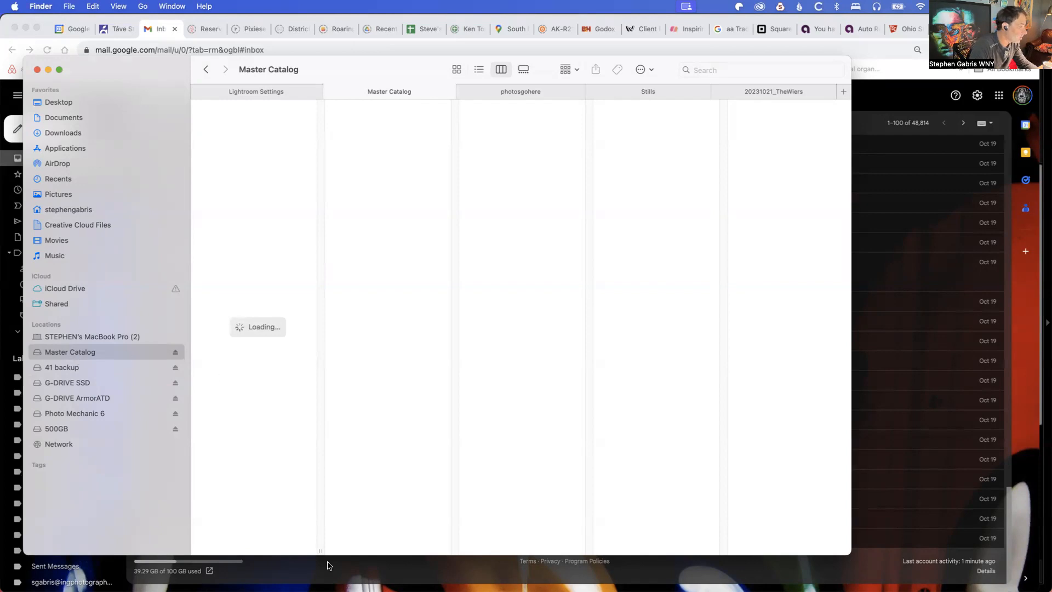
mouse_move(309, 547)
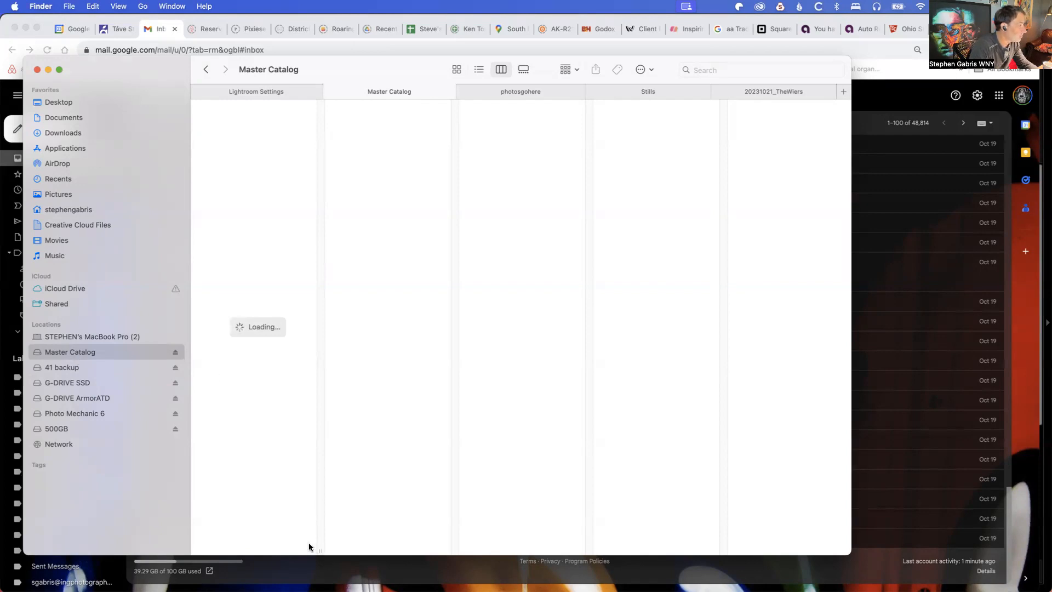
mouse_move(312, 550)
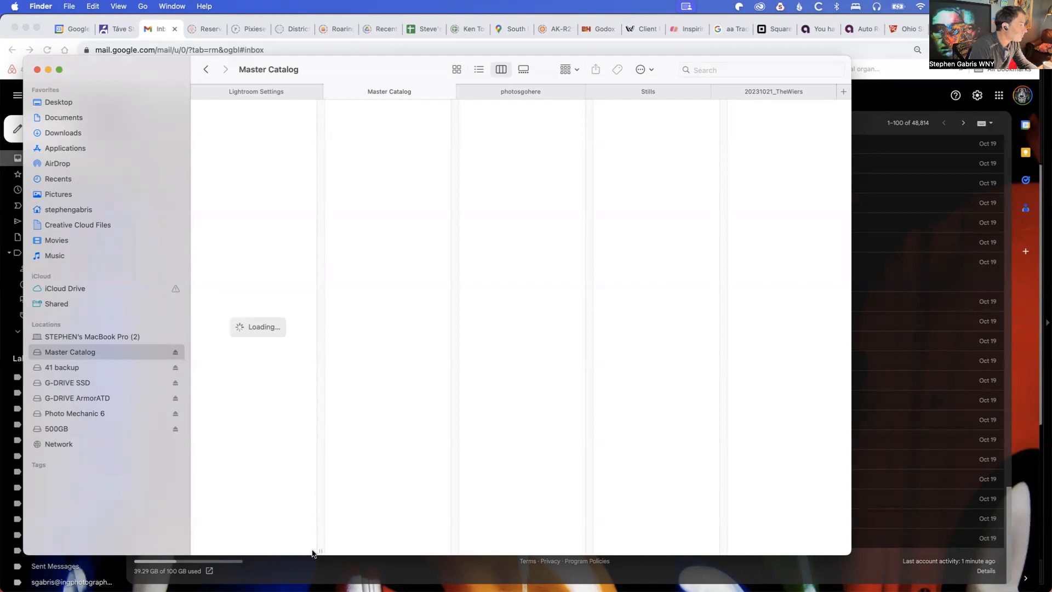
mouse_move(179, 449)
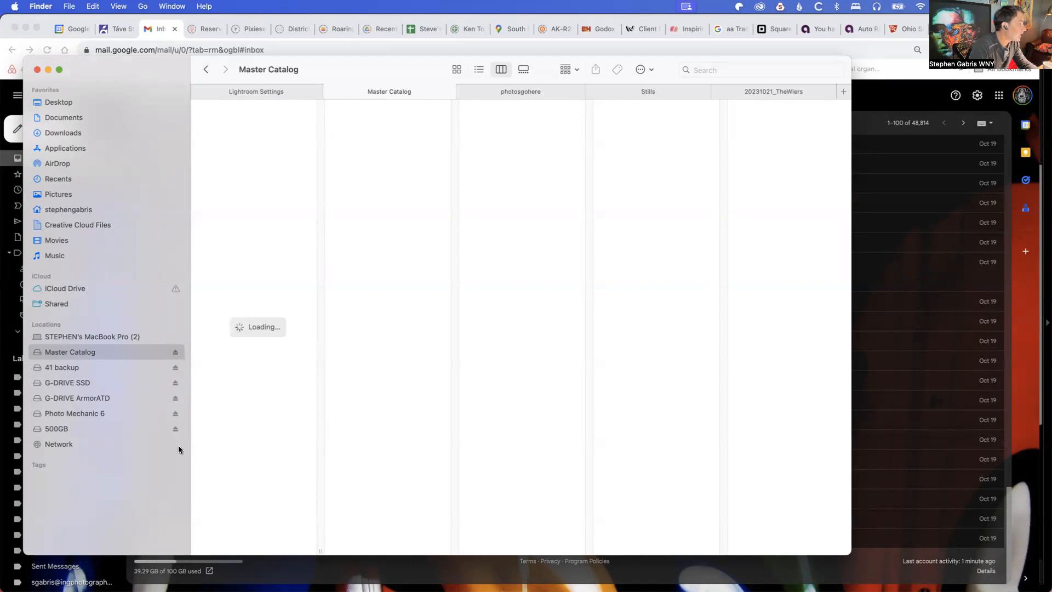
mouse_move(84, 355)
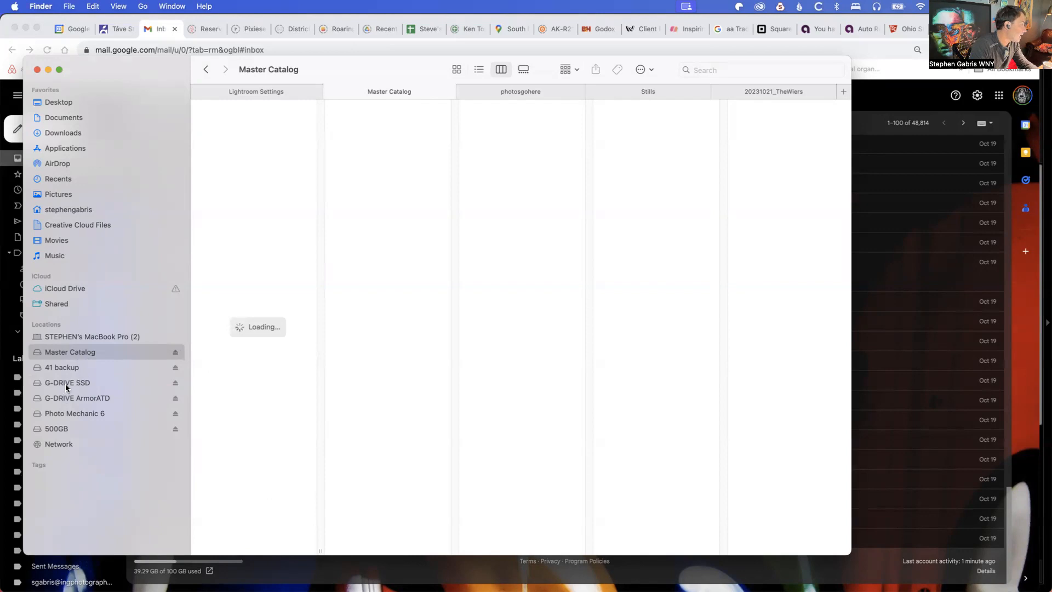
mouse_move(59, 368)
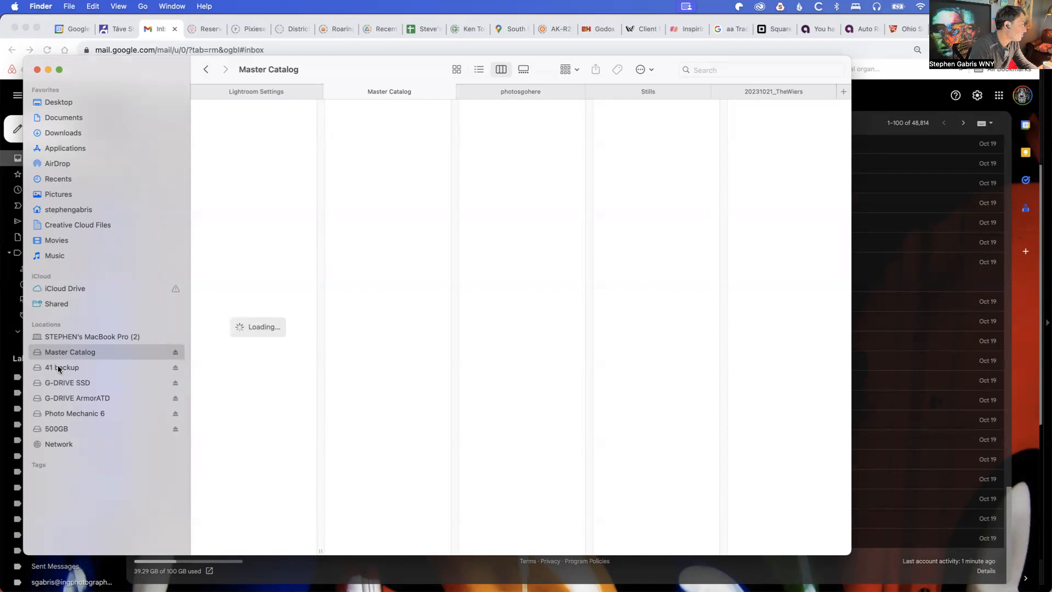
mouse_move(108, 373)
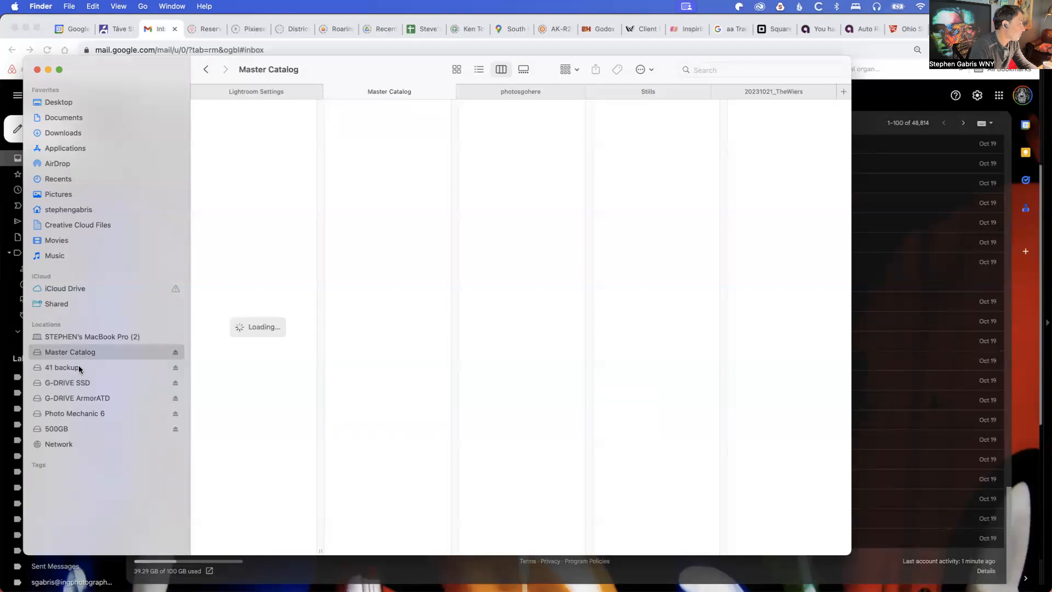
click(70, 352)
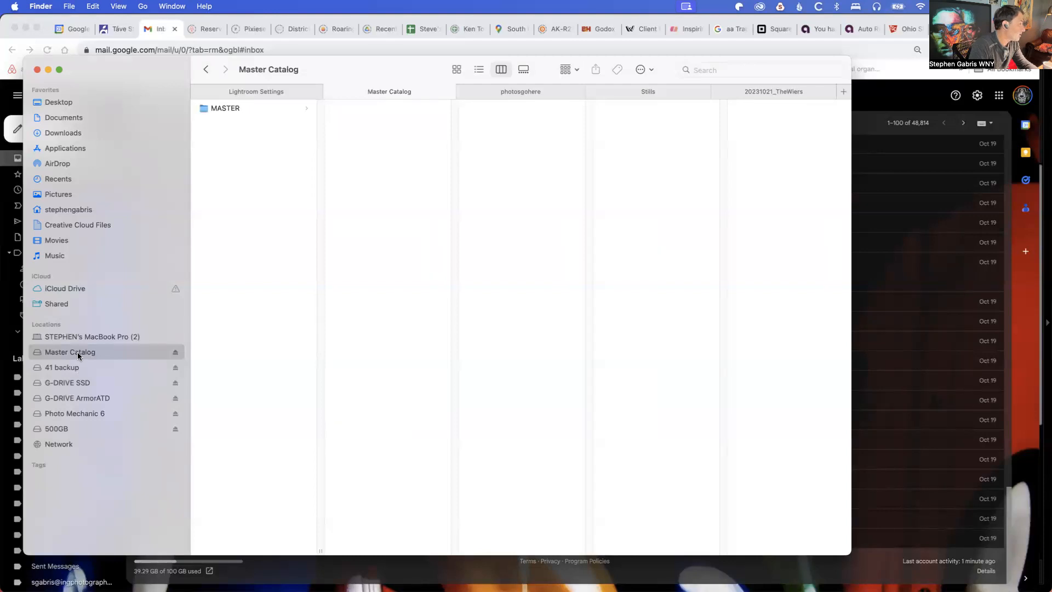
mouse_move(257, 110)
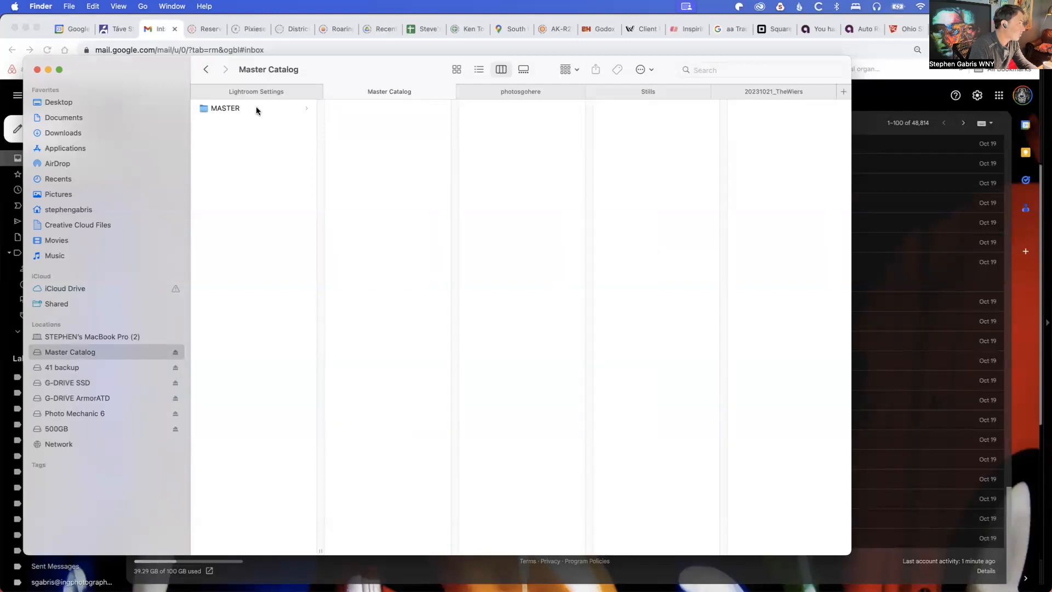
click(225, 107)
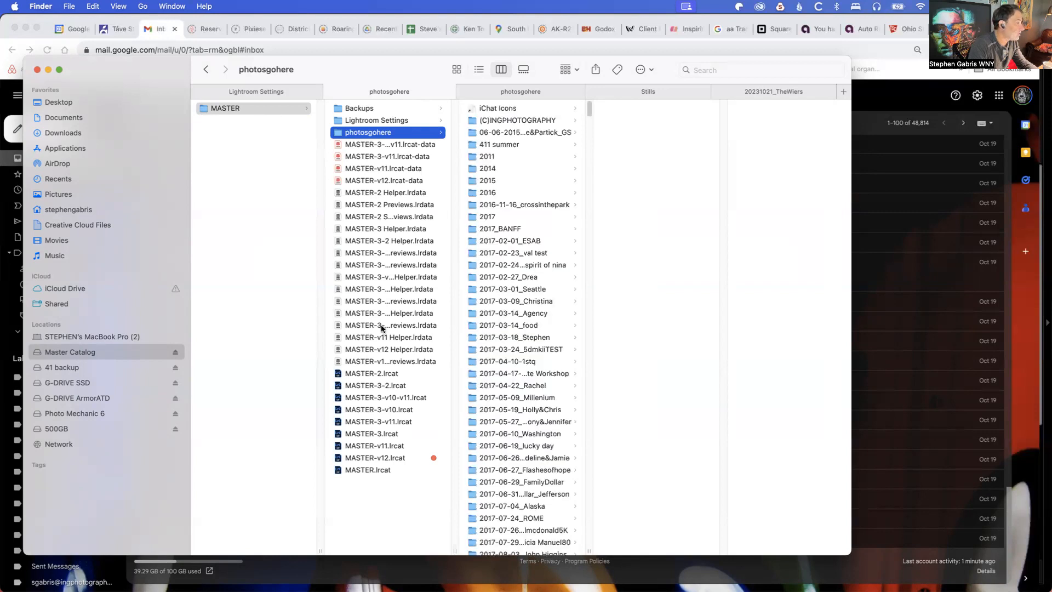
mouse_move(74, 387)
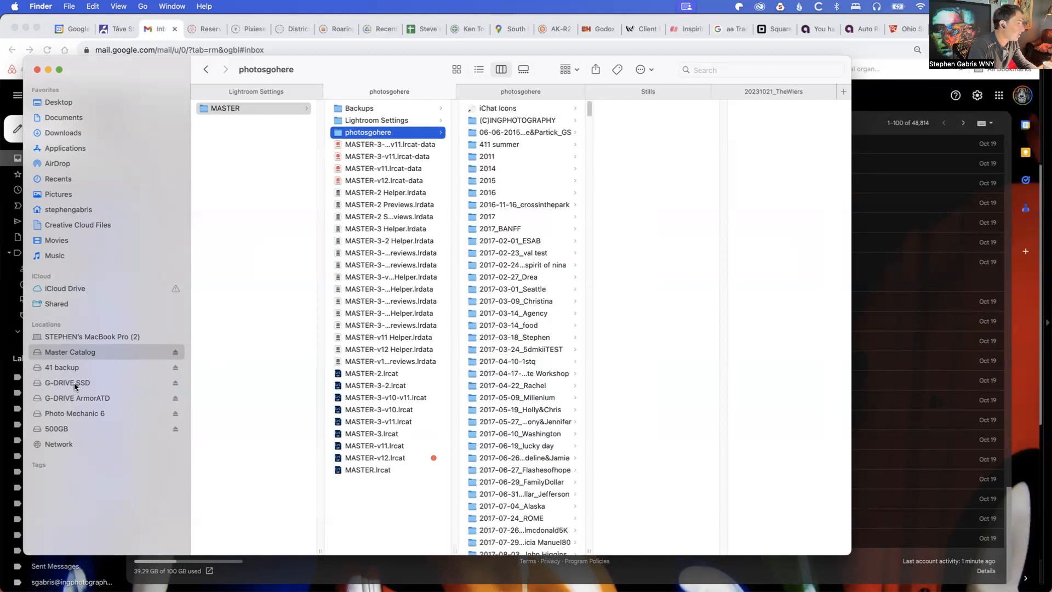
Check the photosgohere folder's 20.5 TB size in Get Info and close the window.
scroll(down, 3)
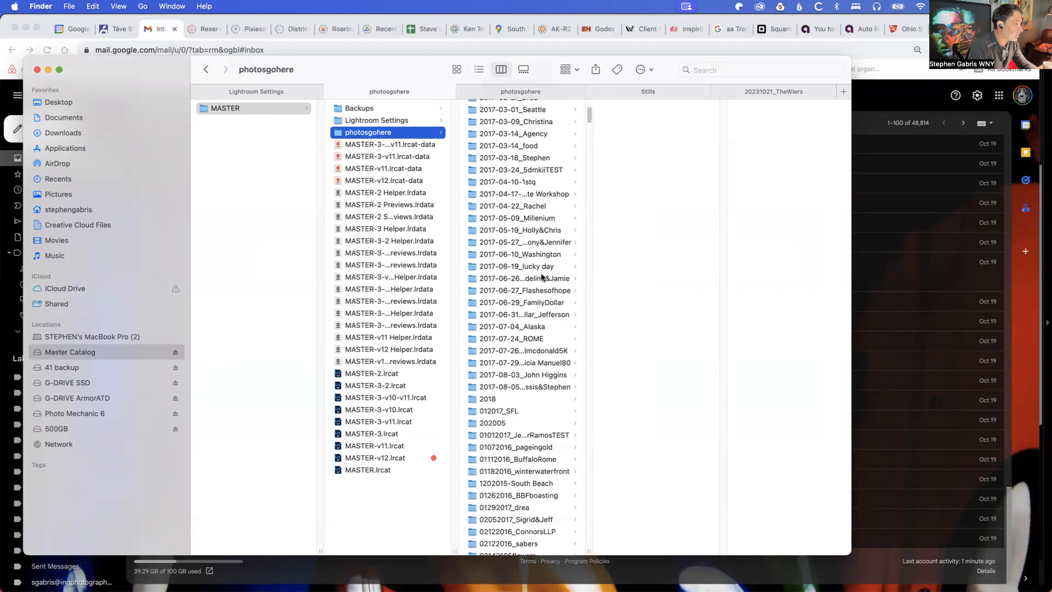
scroll(down, 3)
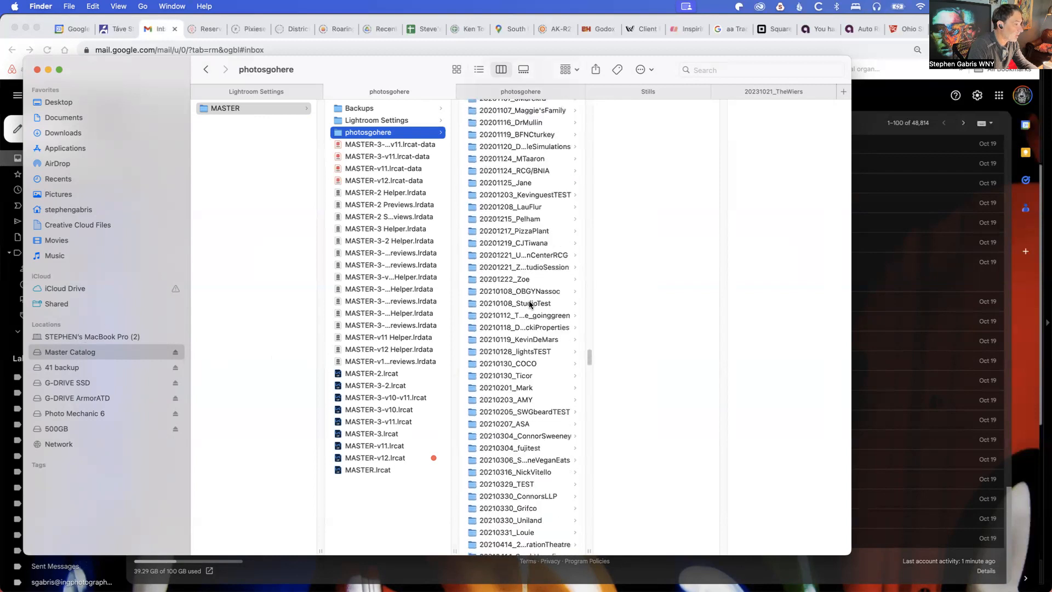
scroll(down, 3)
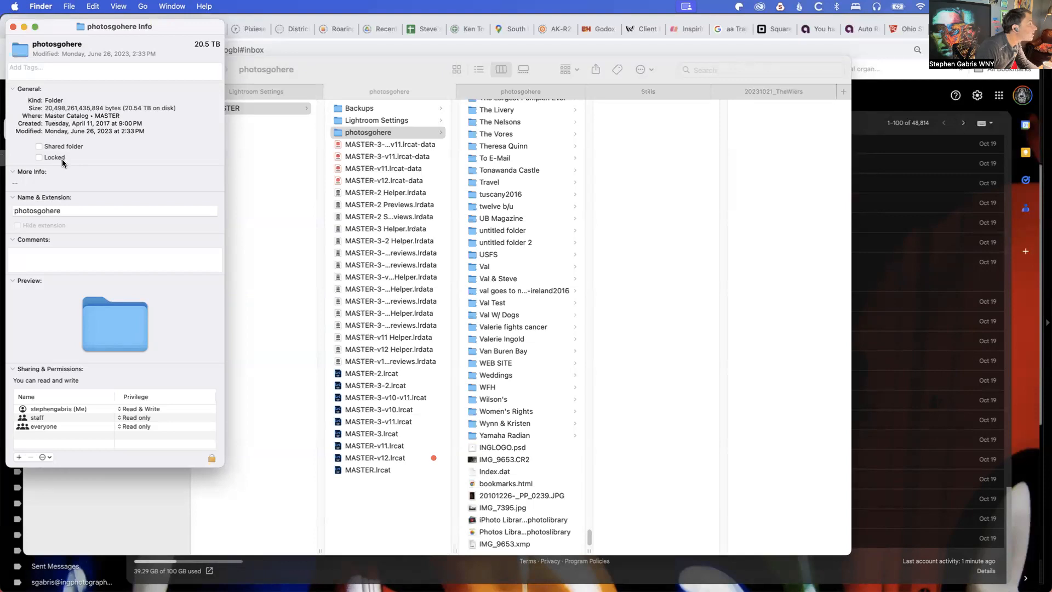
mouse_move(117, 248)
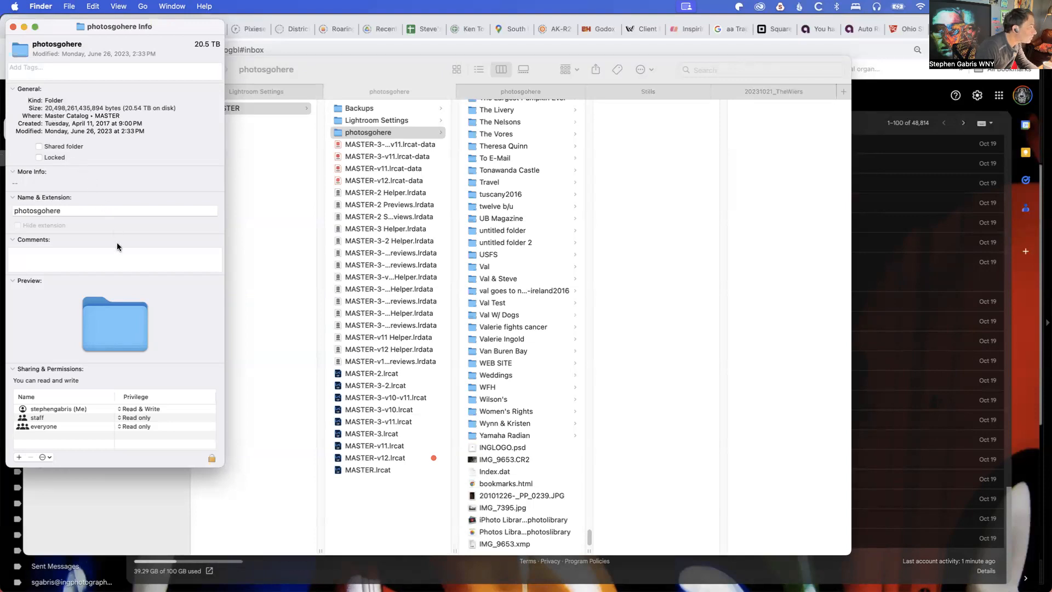
mouse_move(112, 244)
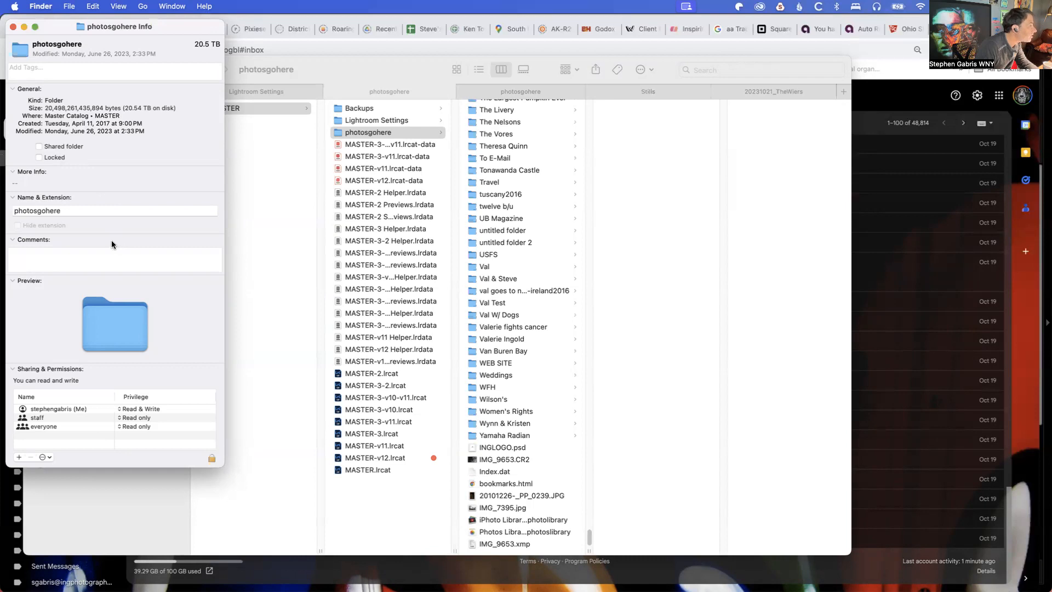
click(22, 28)
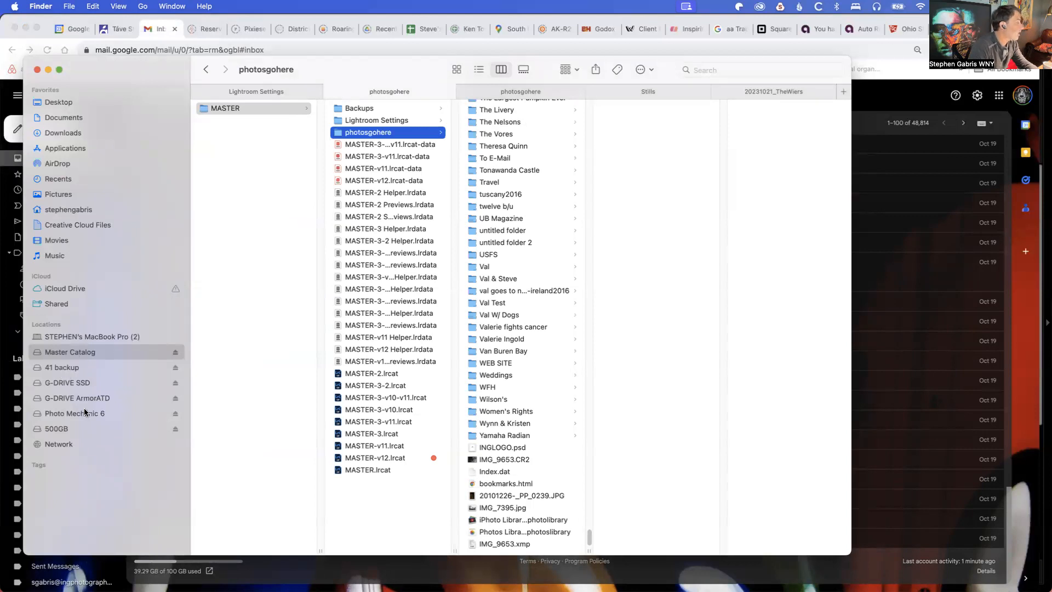
Check the 142.1 GB 20231021_Bailey&Brandon shoot folder and its Stills on G-DRIVE ArmorATD.
click(77, 398)
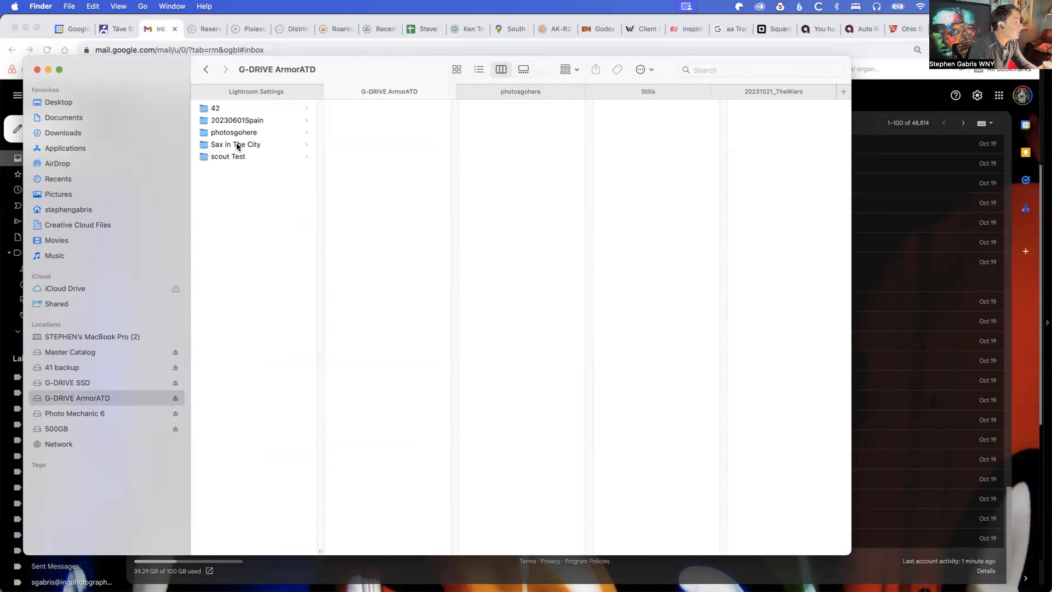
click(234, 132)
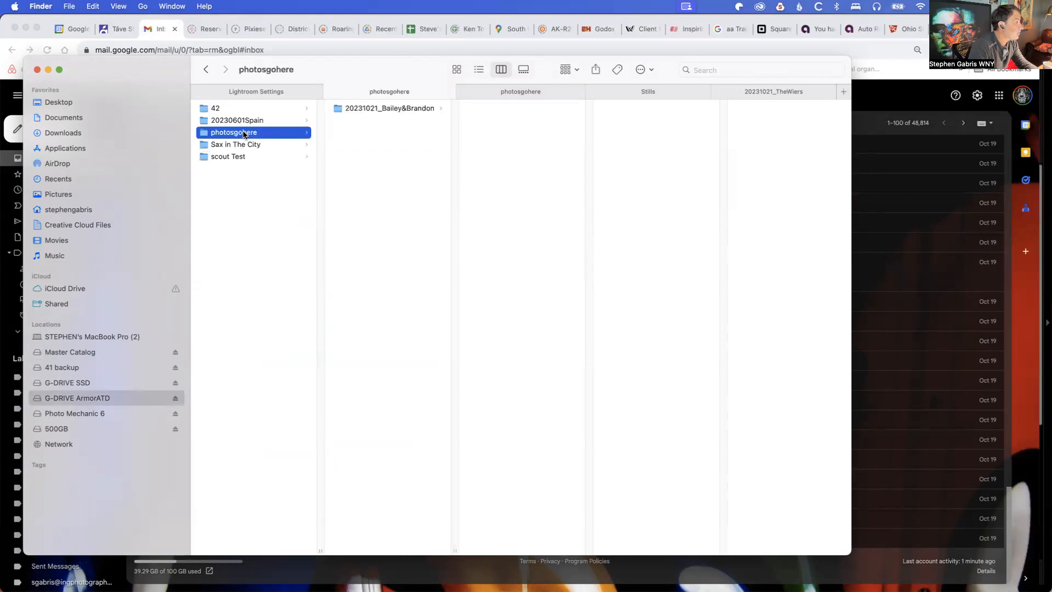
click(388, 107)
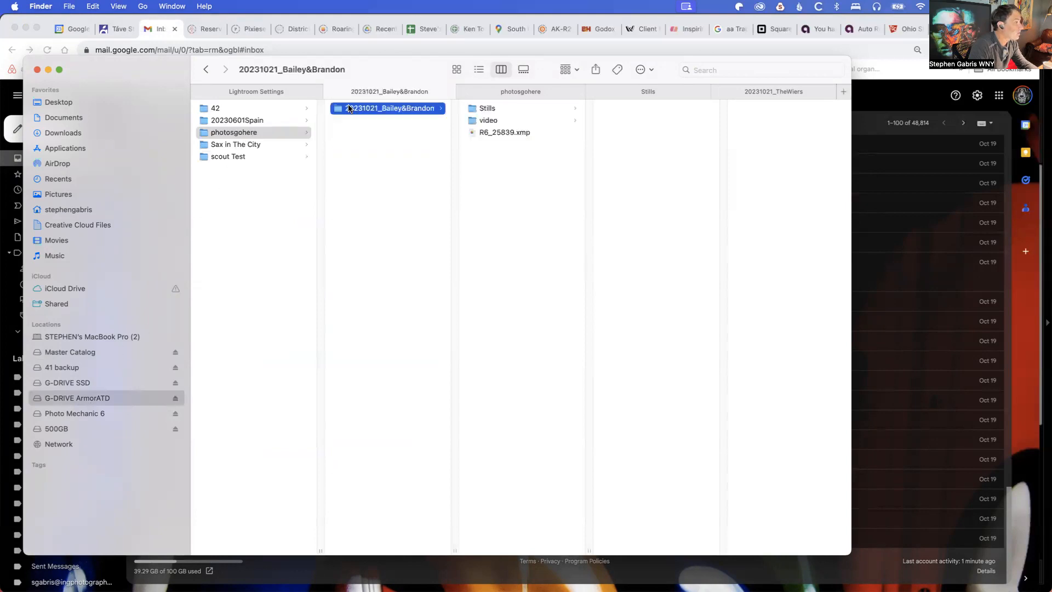
click(488, 108)
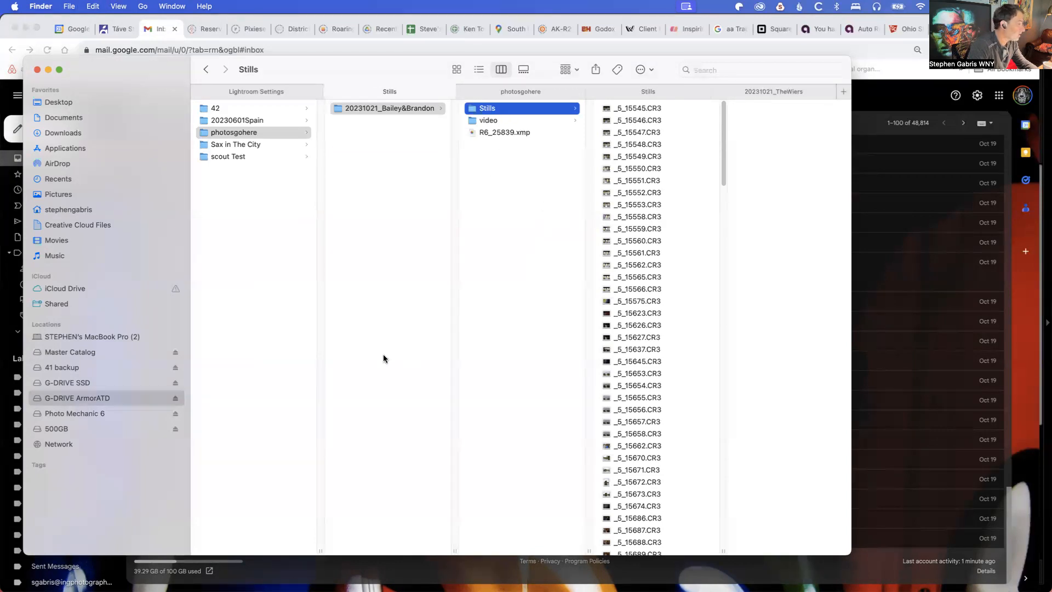
mouse_move(284, 380)
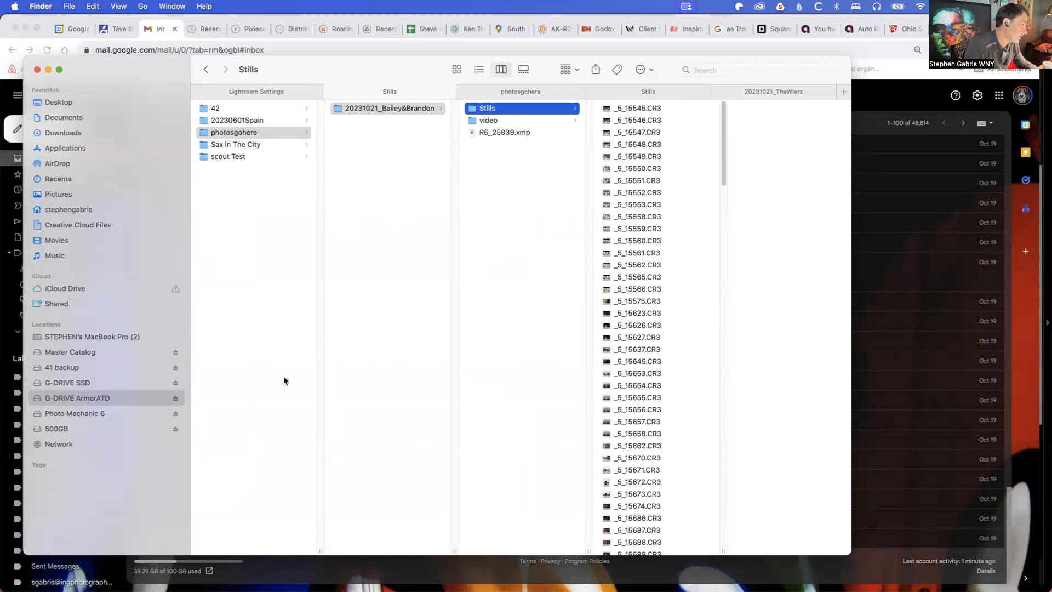
mouse_move(316, 335)
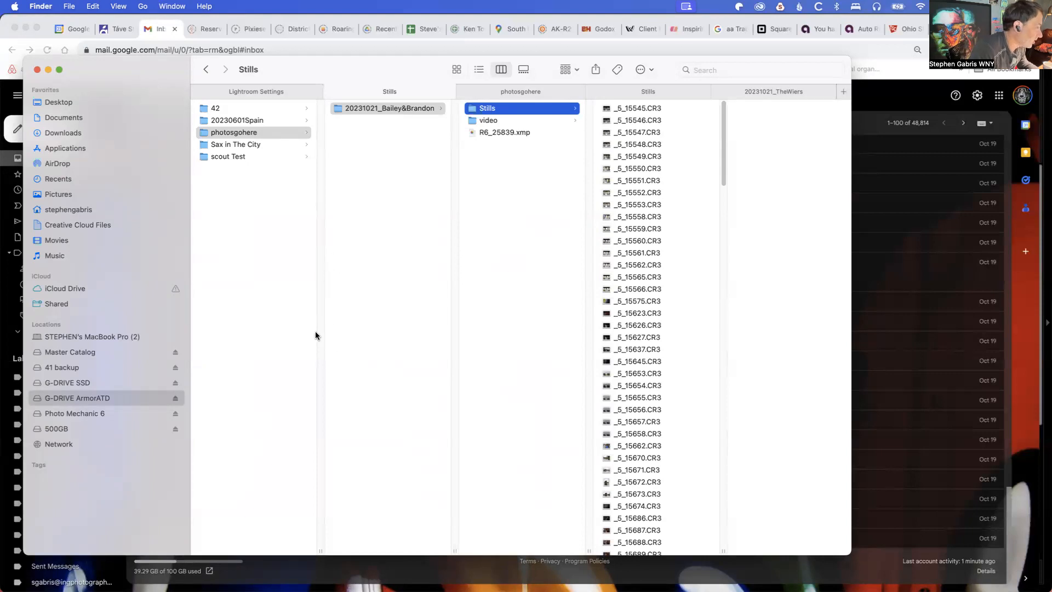
mouse_move(329, 263)
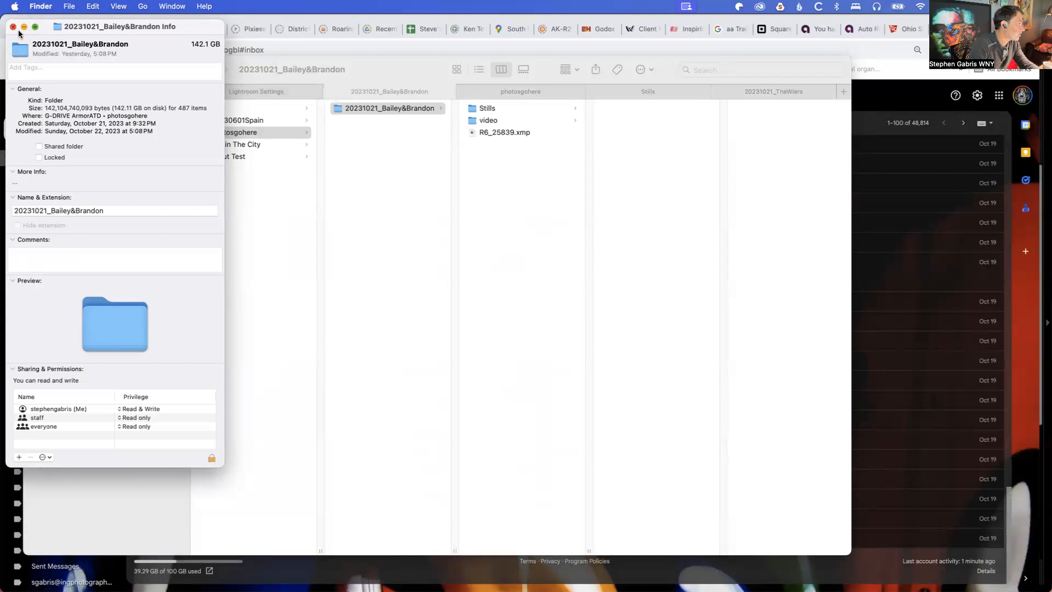
click(12, 26)
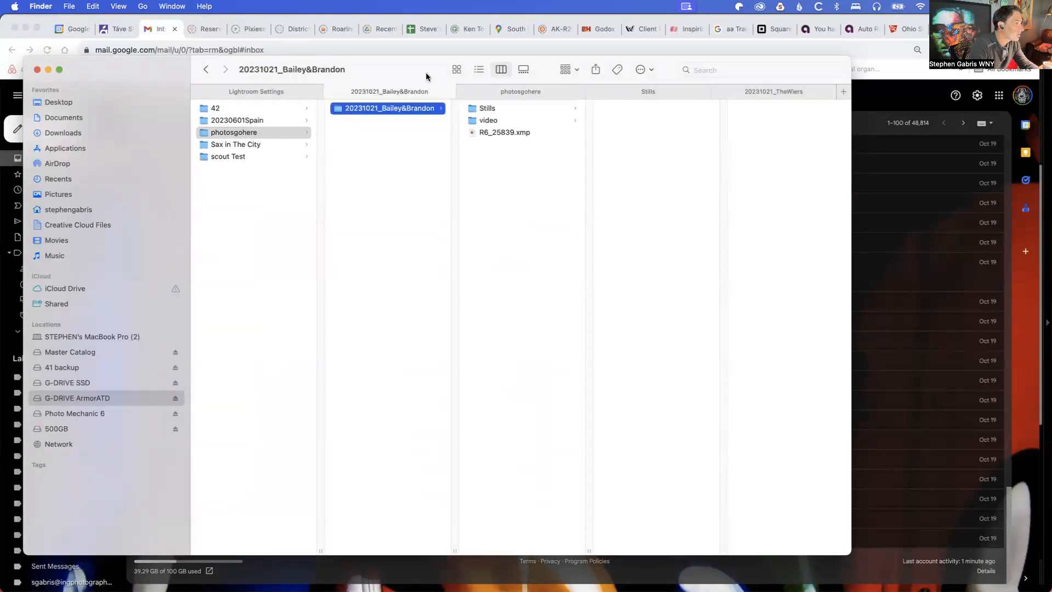
Create a photosgohere folder on the 500GB drive and start copying the shoot into it.
click(488, 107)
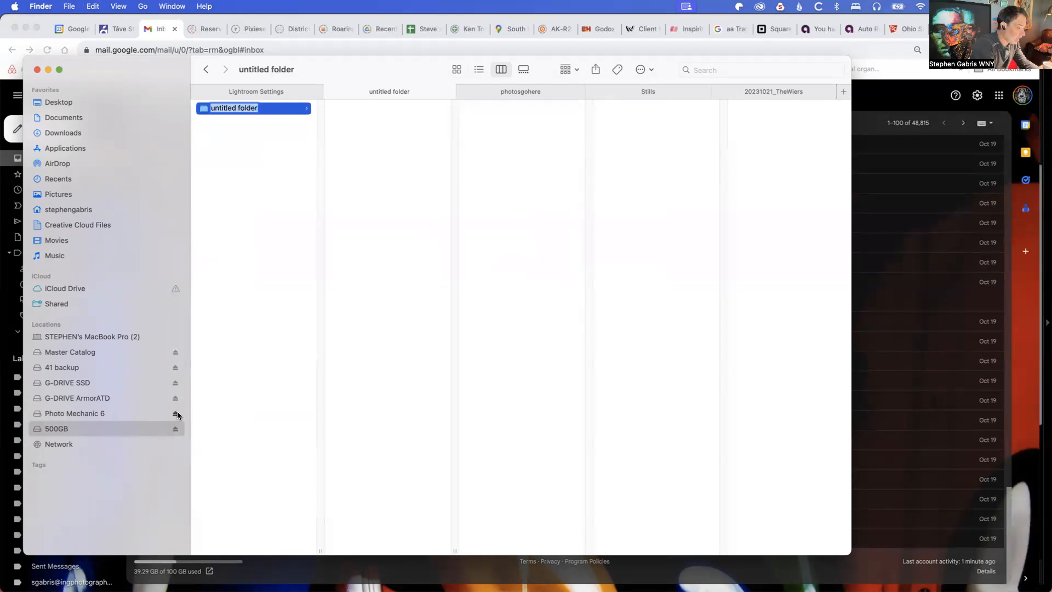
text(photo)
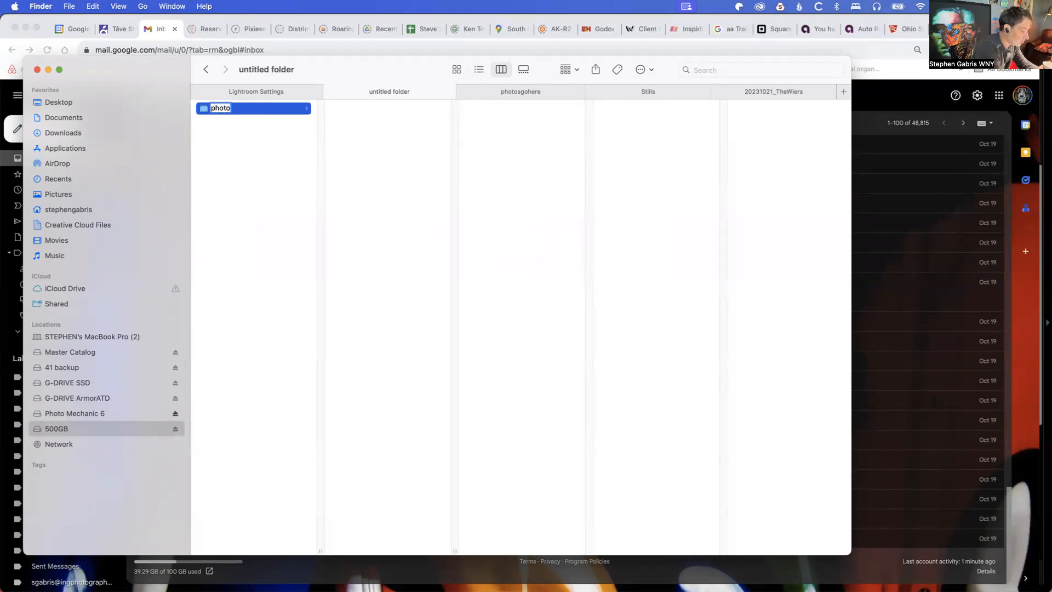
text(sgohere)
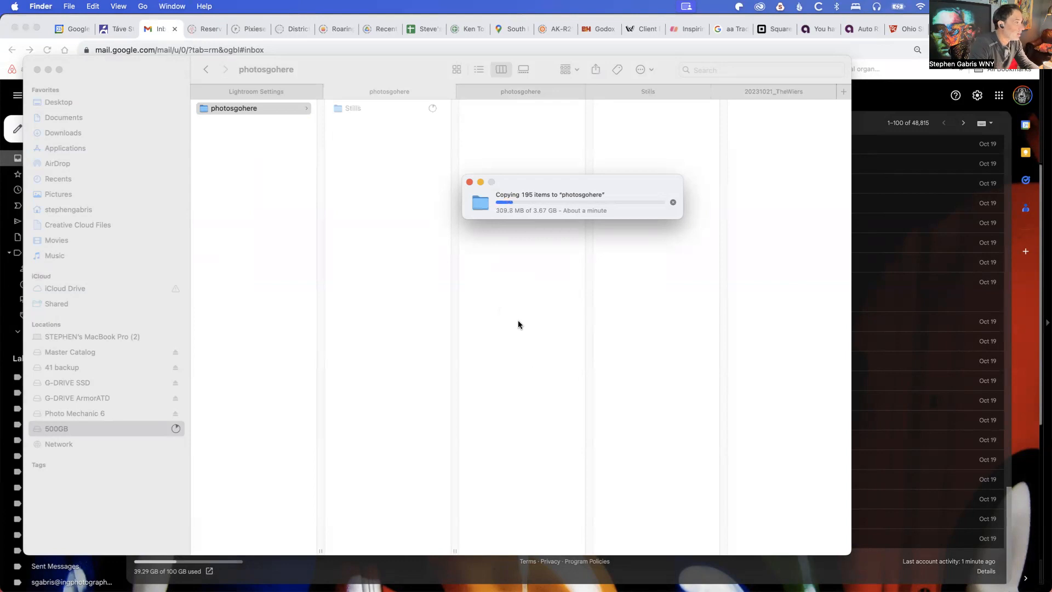
mouse_move(513, 315)
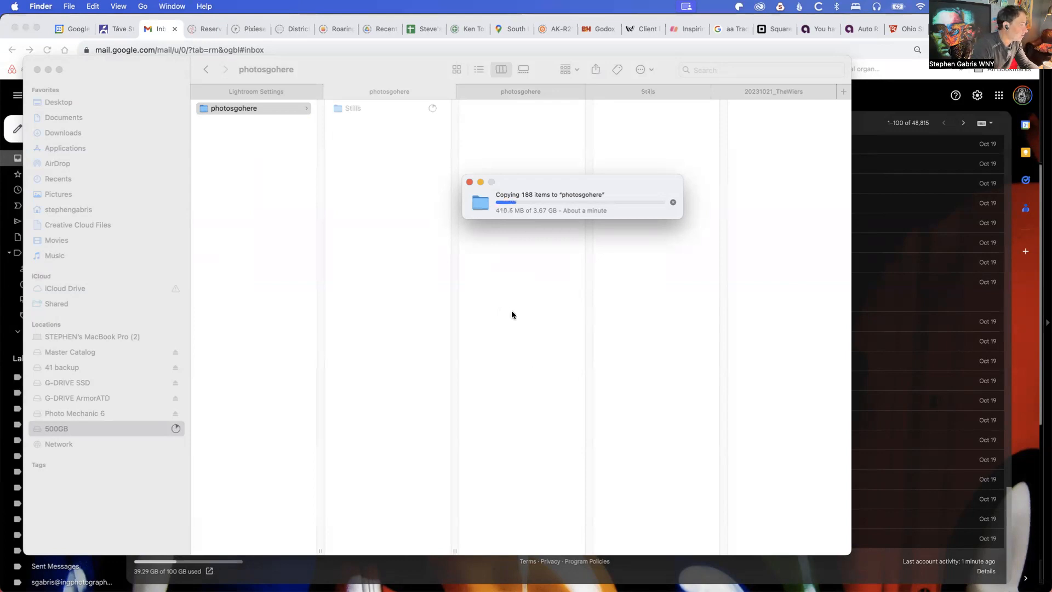
mouse_move(505, 307)
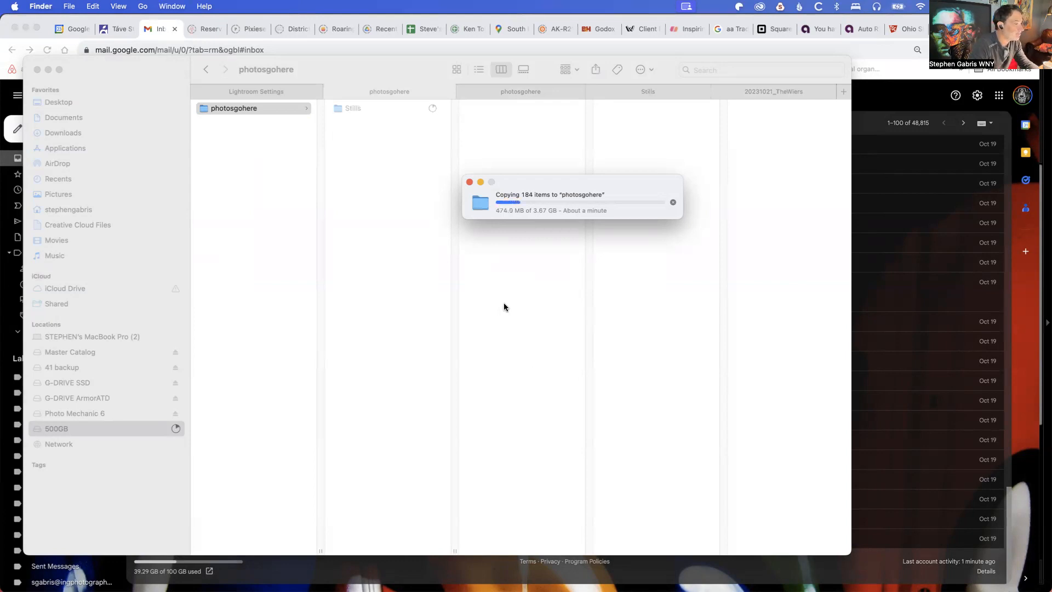
mouse_move(508, 302)
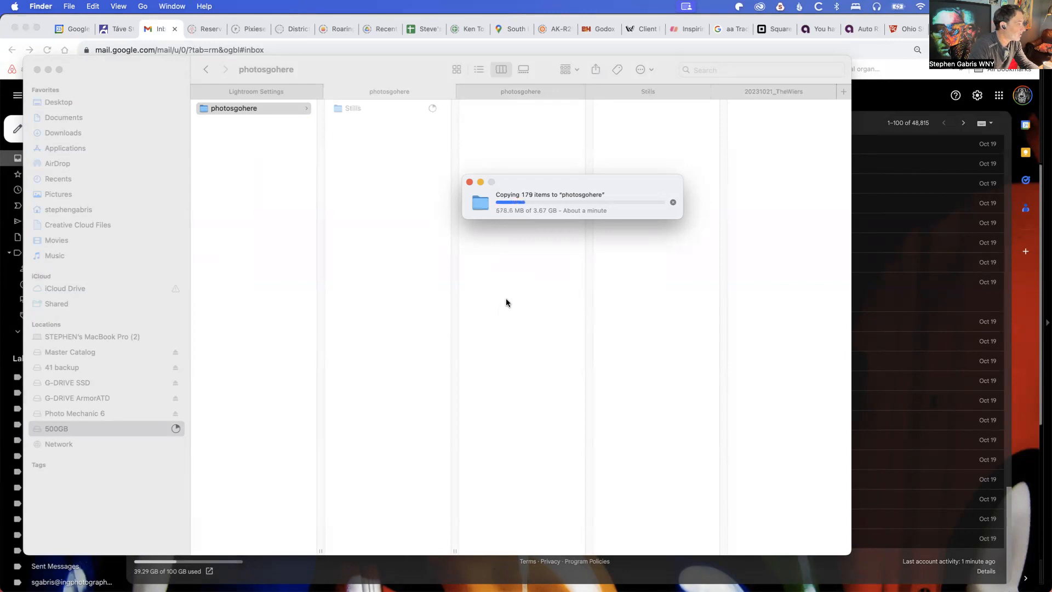
mouse_move(362, 215)
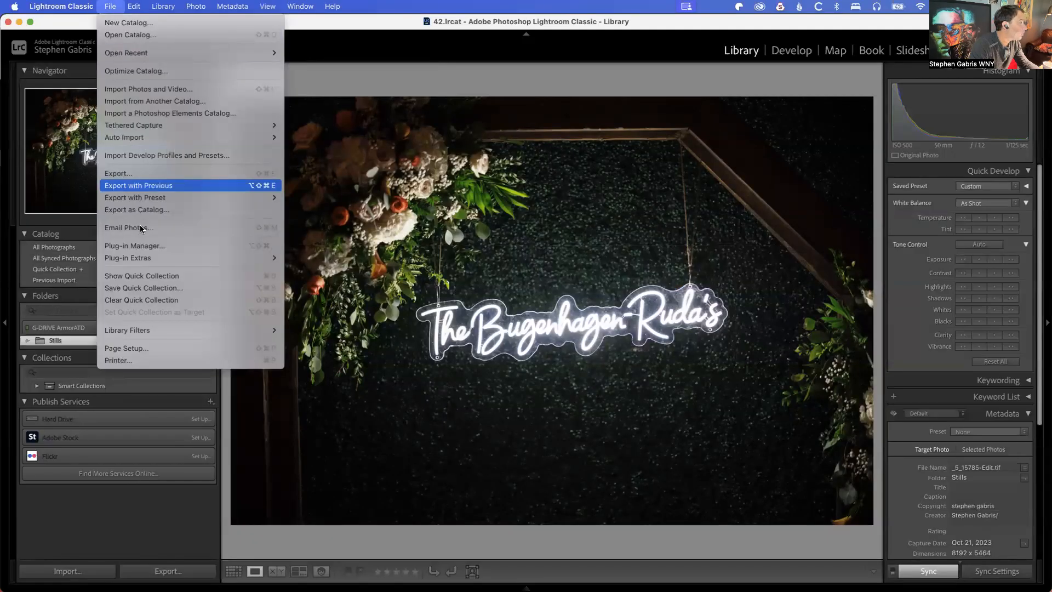
mouse_move(127, 22)
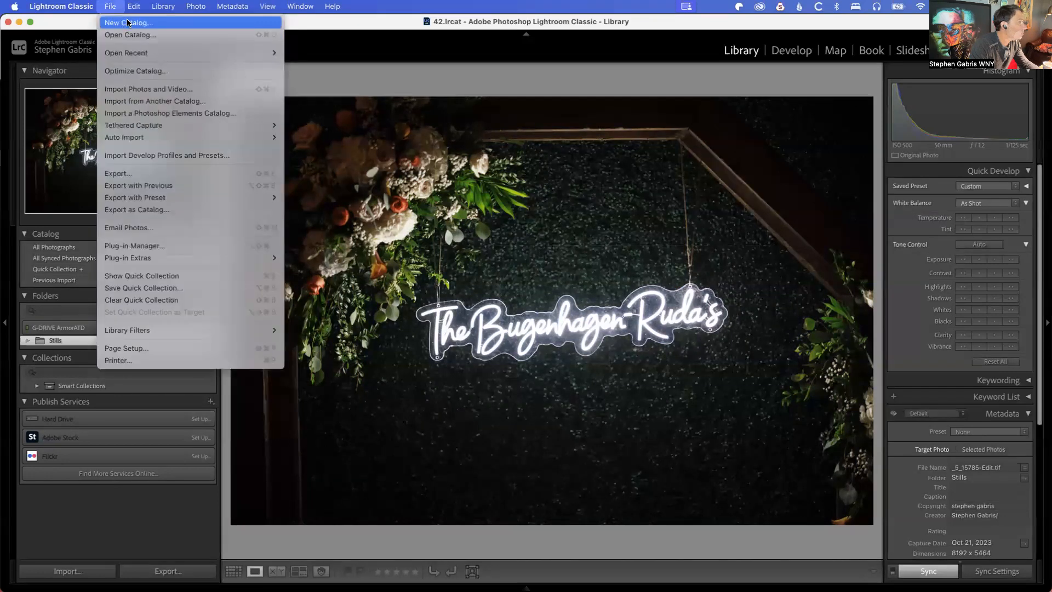
Create a new Lightroom catalog named '43 test' on the 500GB drive.
click(127, 22)
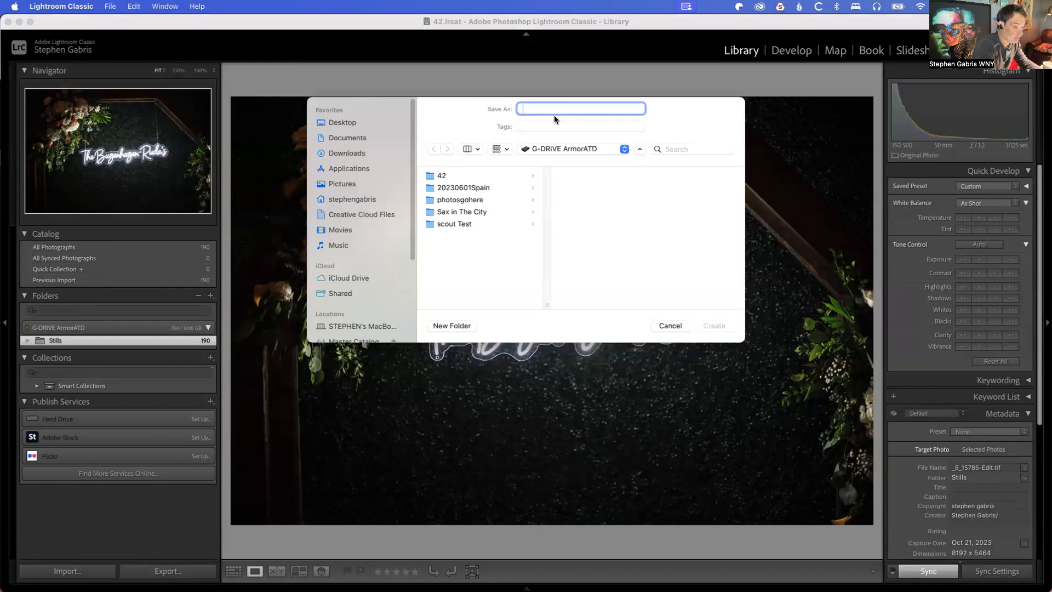
text(43)
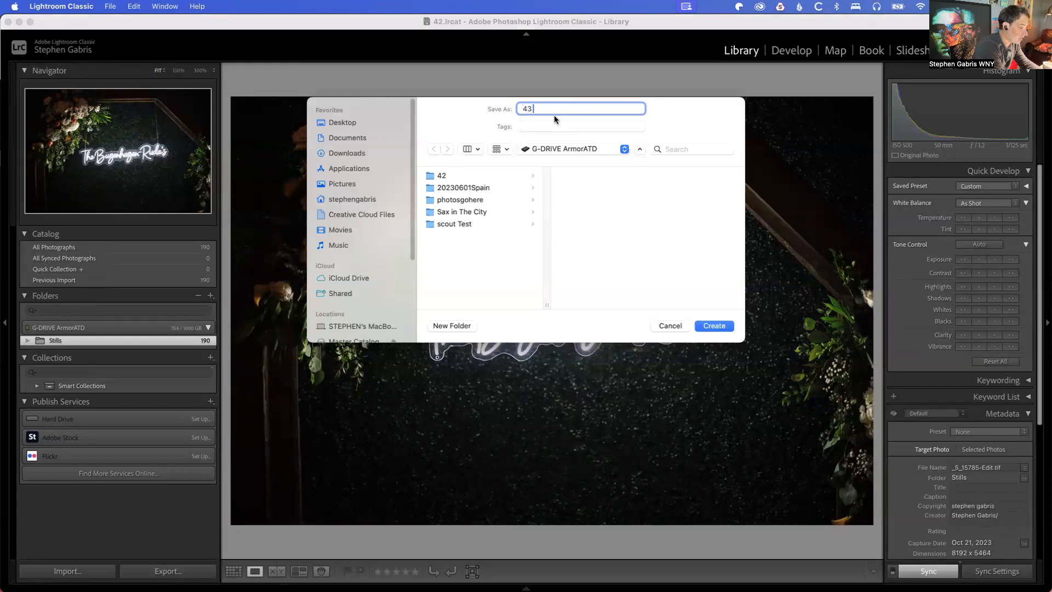
text(test)
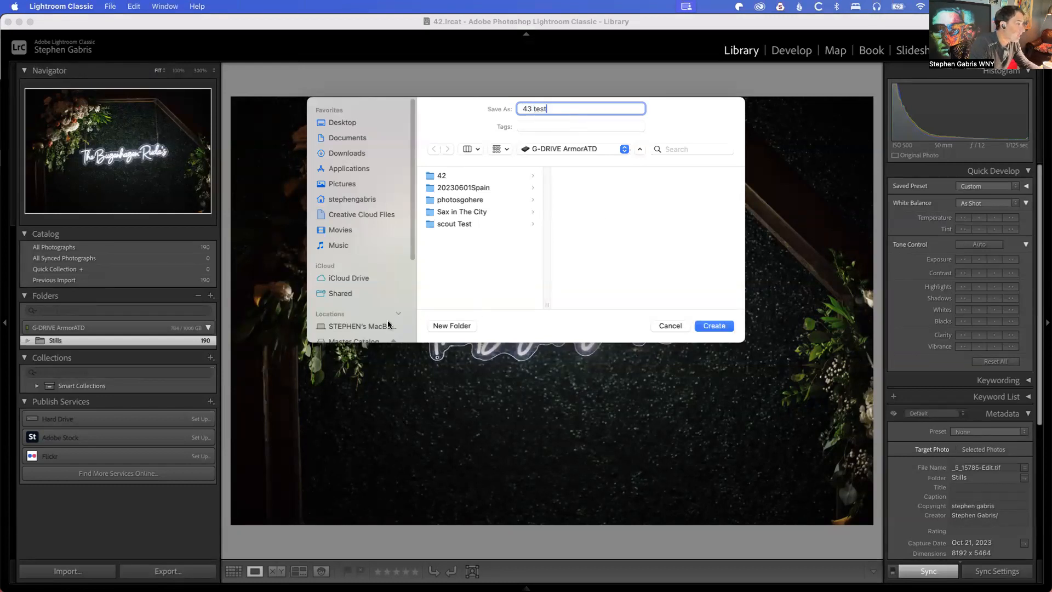
scroll(down, 3)
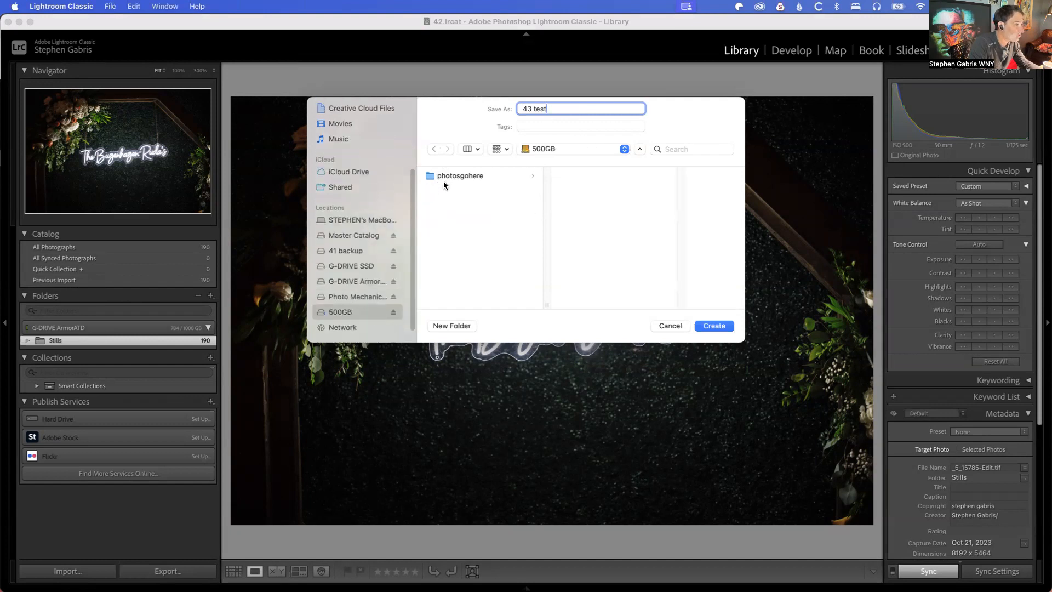
mouse_move(471, 325)
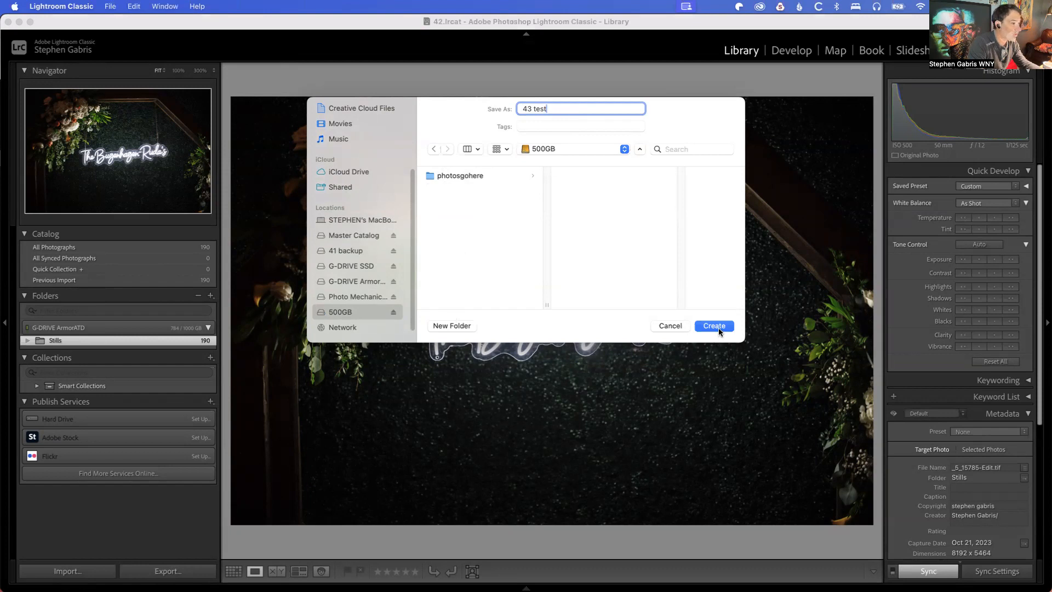
click(715, 325)
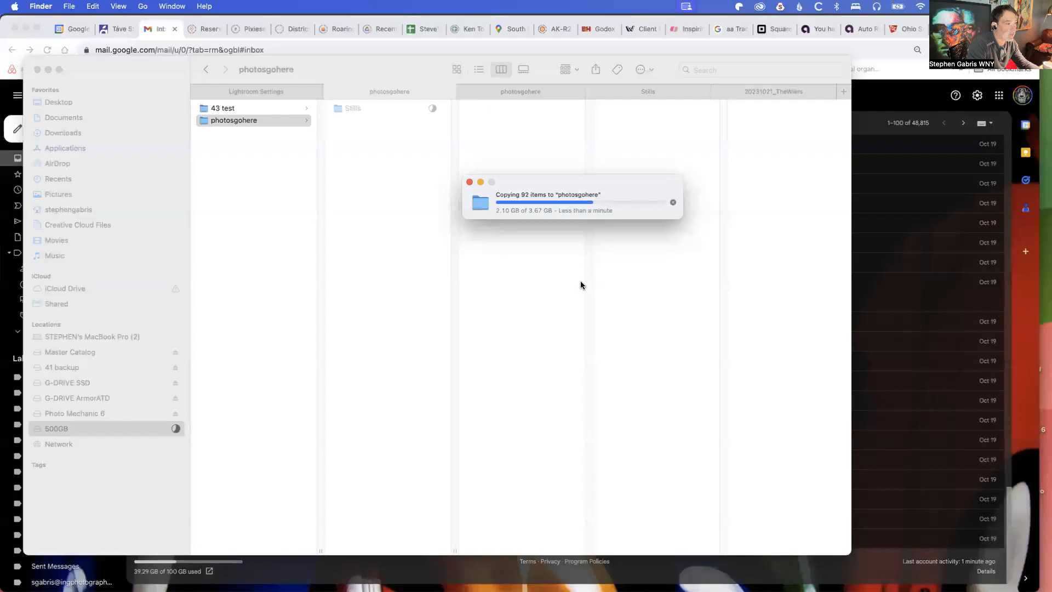
mouse_move(538, 330)
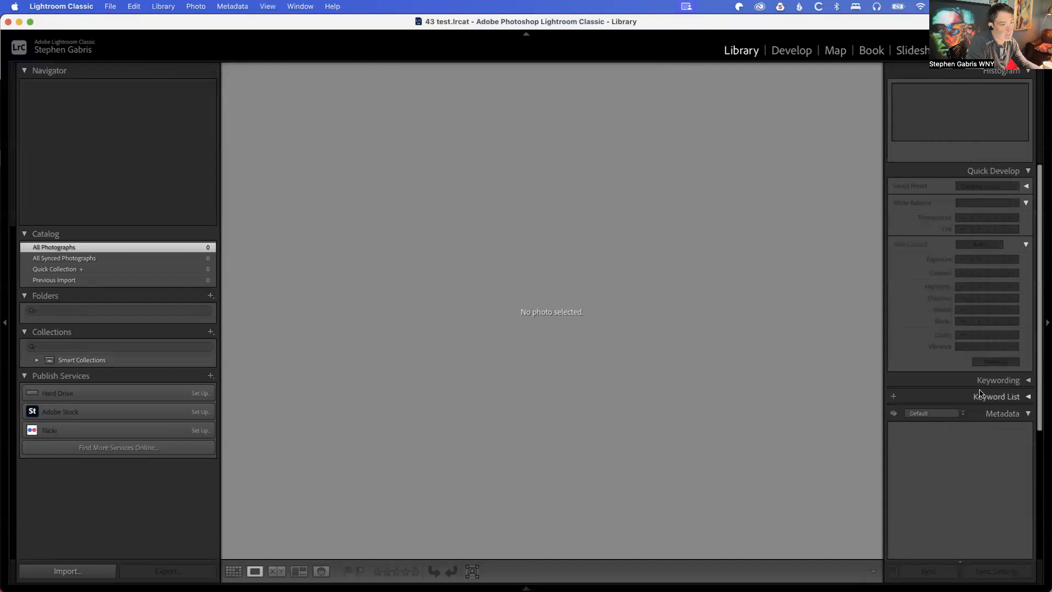
mouse_move(651, 407)
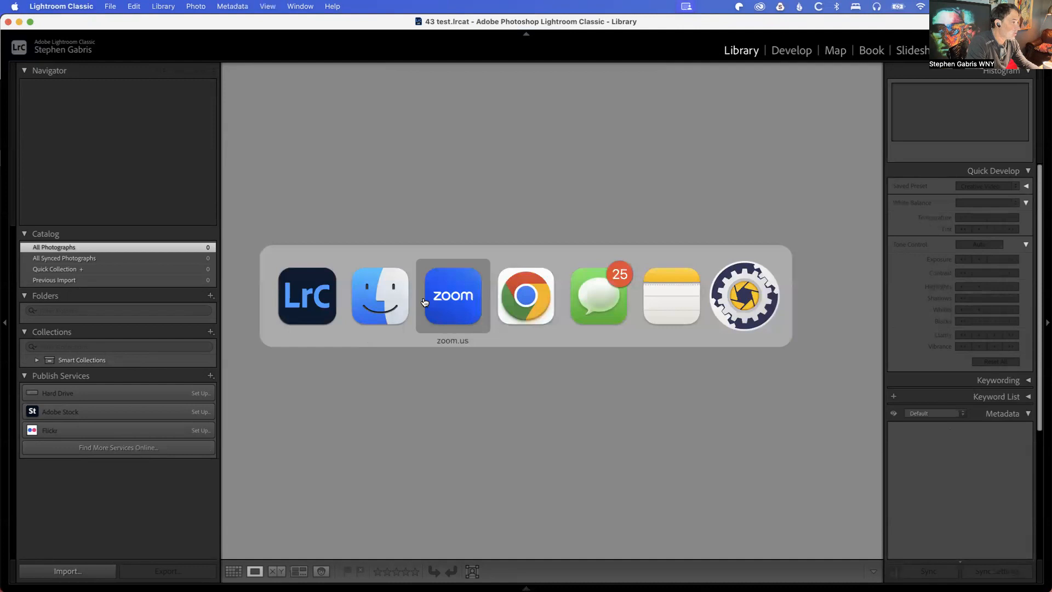
Bring Finder forward over the empty 43 test catalog.
click(379, 296)
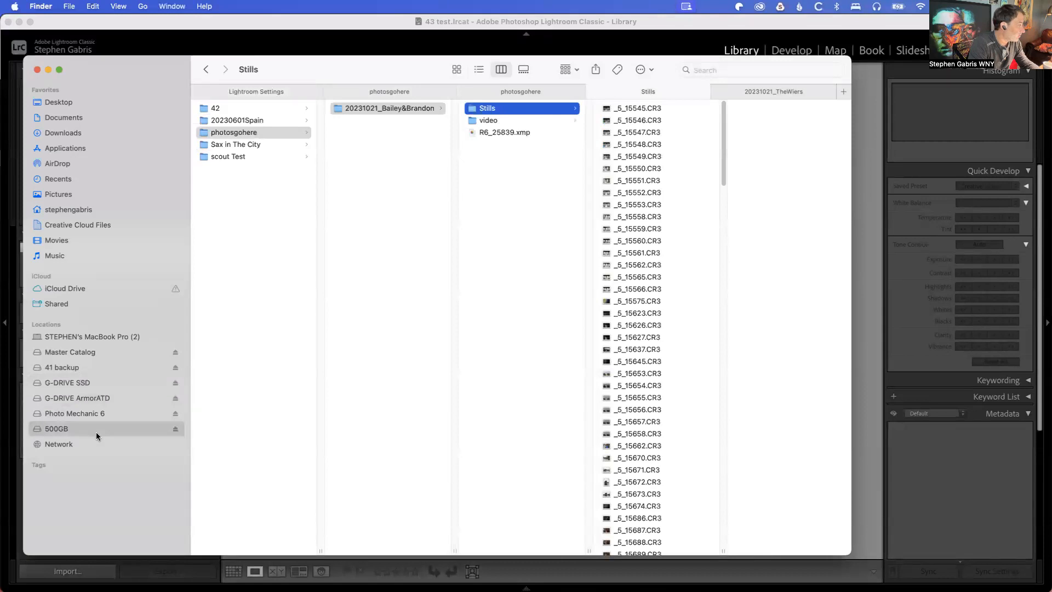
Empty the Trash, then reopen 43 test.lrcat from the 500GB drive in Lightroom.
click(220, 107)
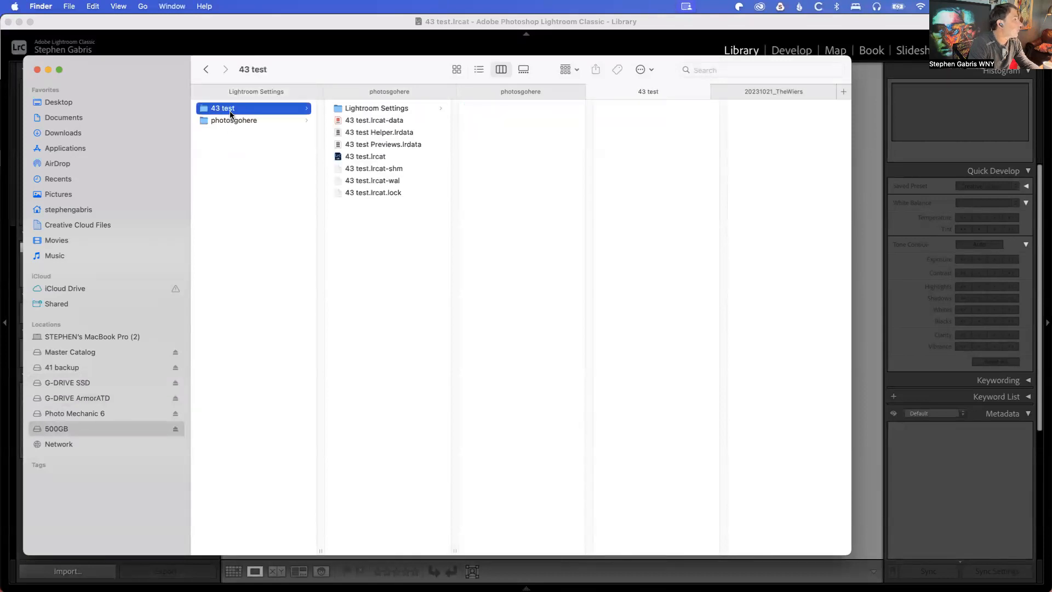
right_click(359, 107)
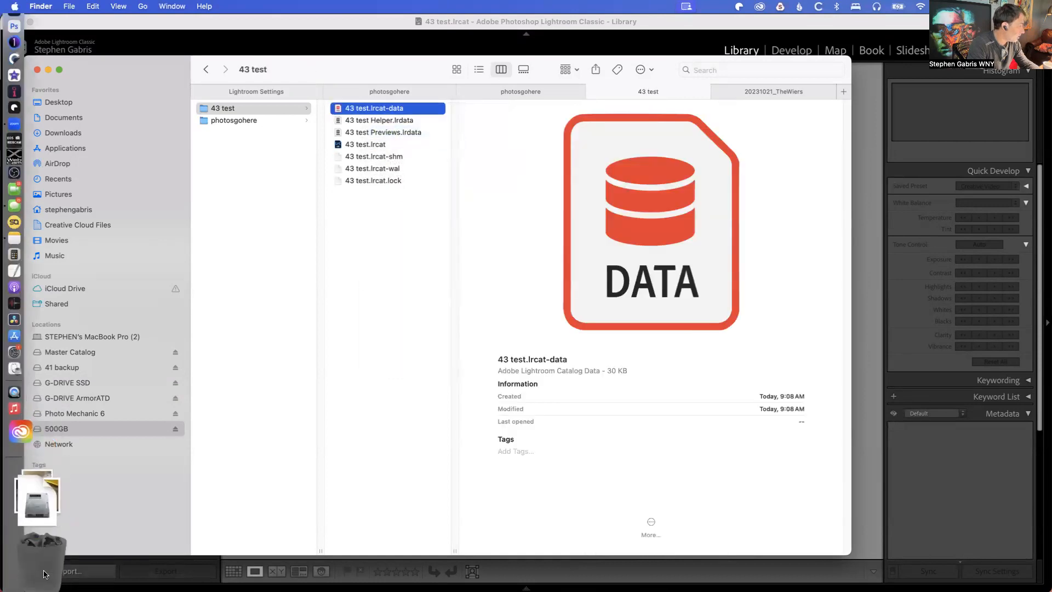
click(36, 548)
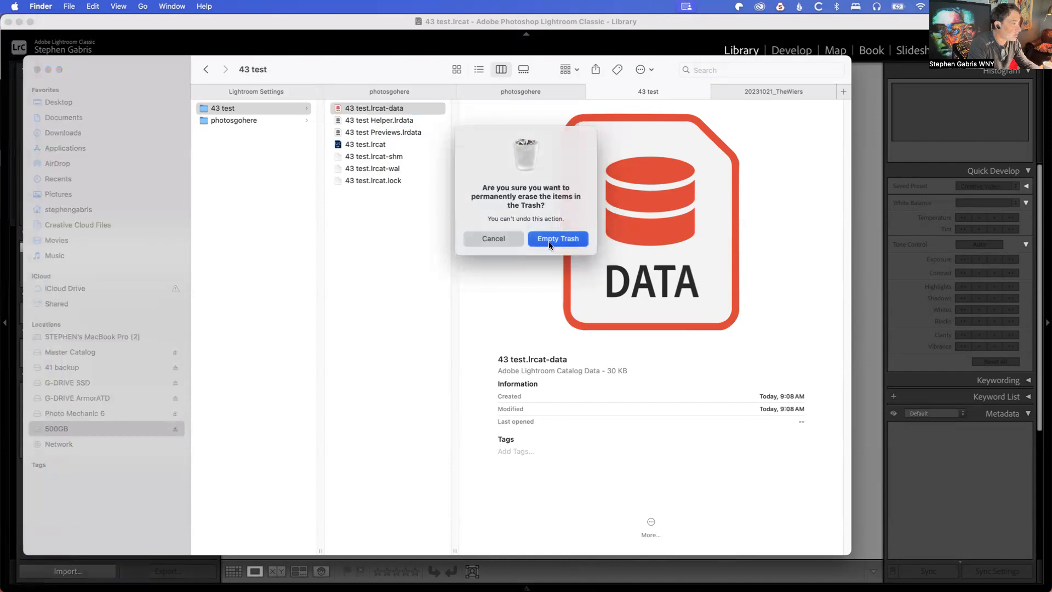
click(557, 239)
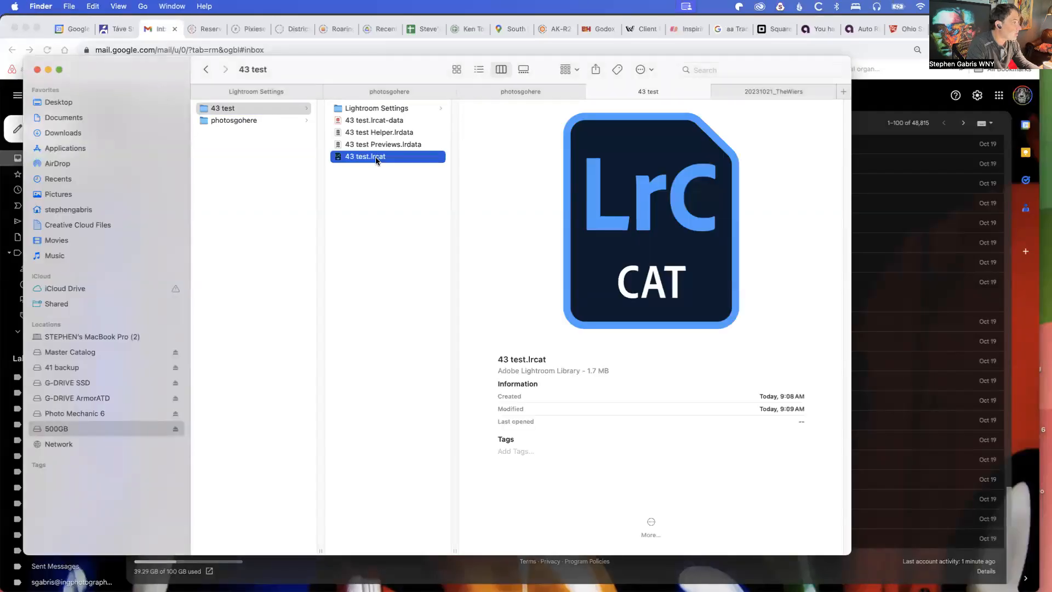
double_click(364, 155)
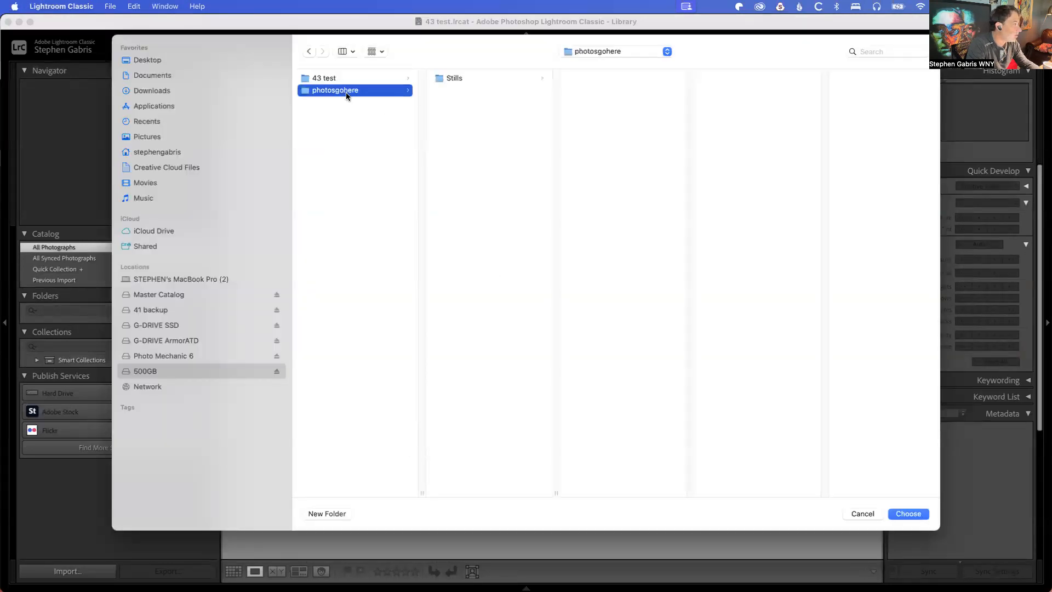
Import the 190 photos from the 500GB Stills folder with the keyword 'wedding'.
click(455, 78)
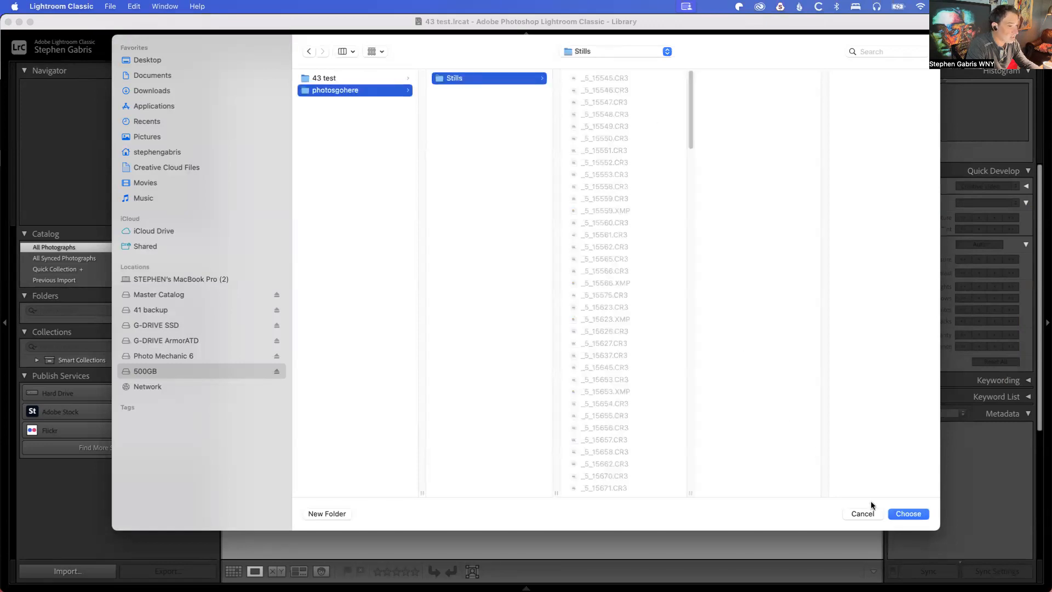
click(907, 513)
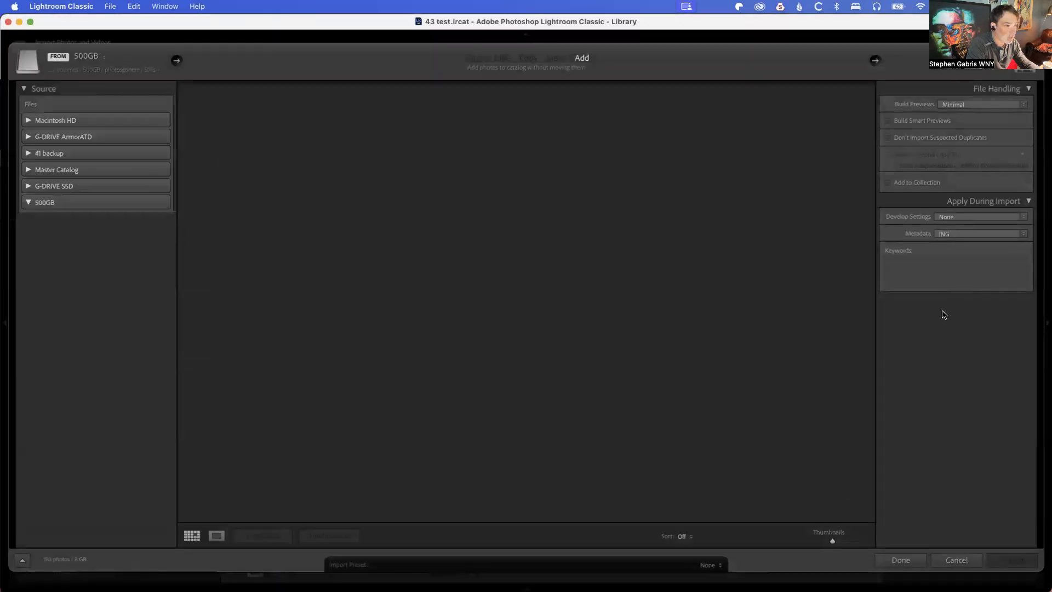
click(62, 226)
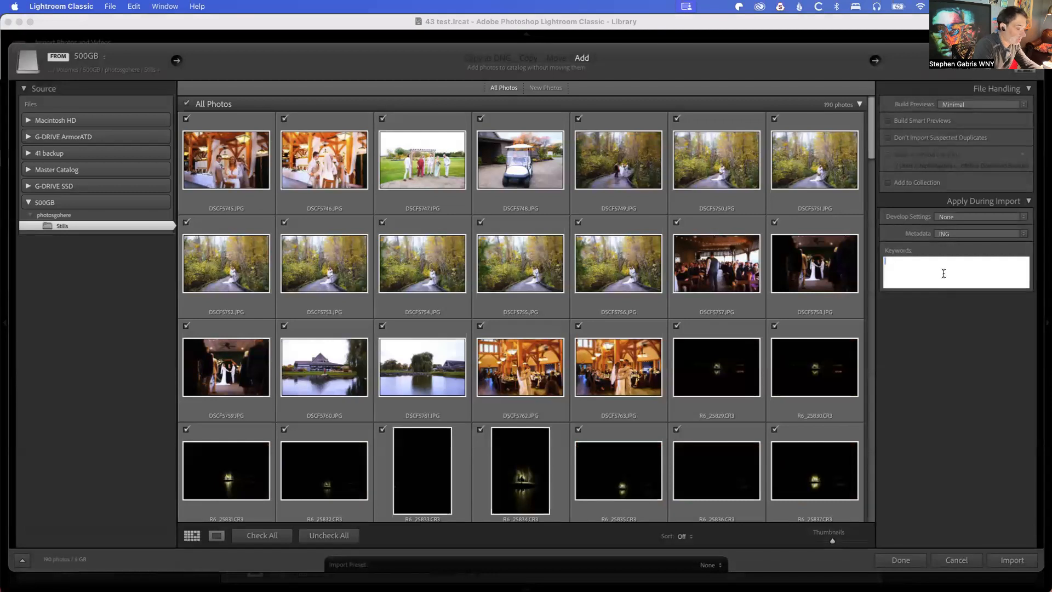
text(wedding)
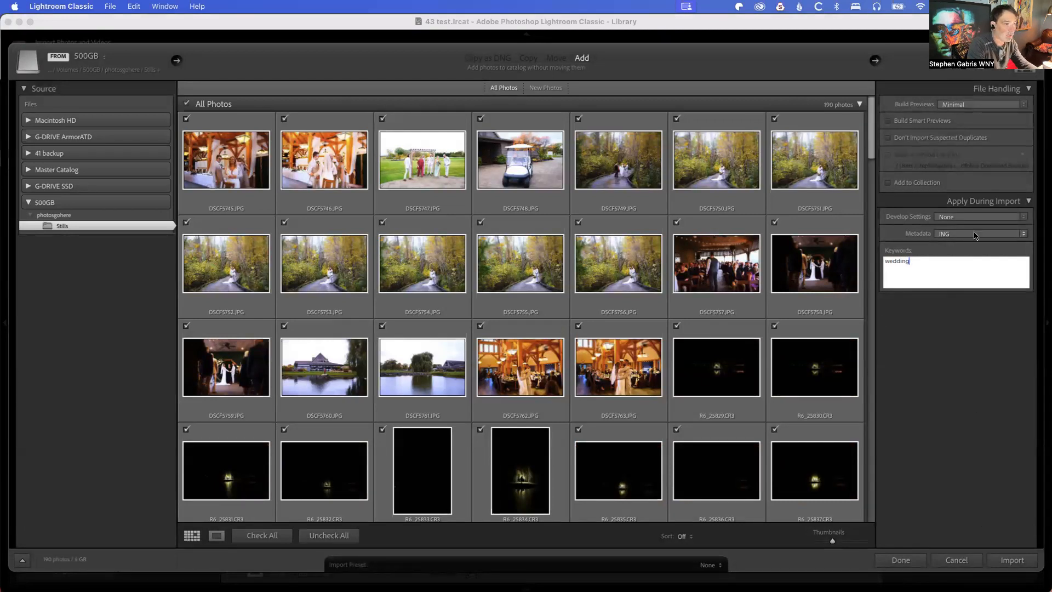
mouse_move(945, 234)
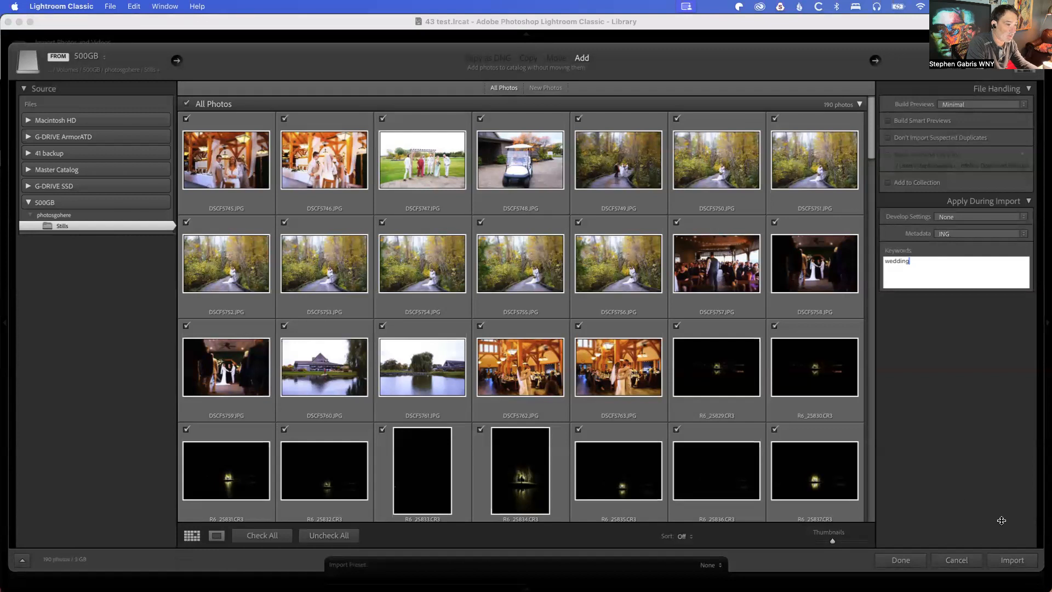
click(1013, 560)
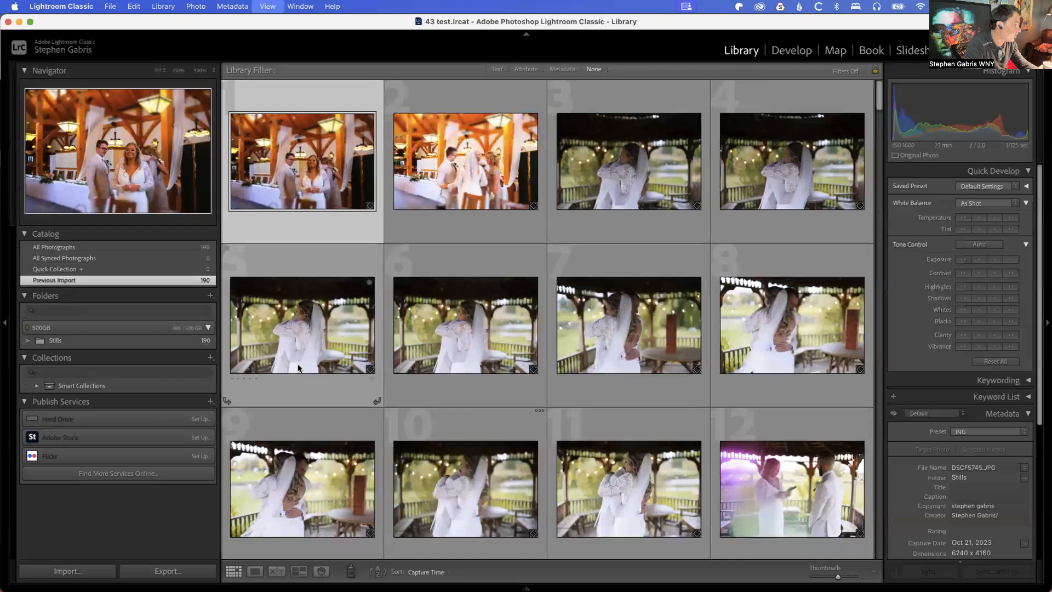
View the imported reception photo in Develop, then switch to Finder.
click(791, 50)
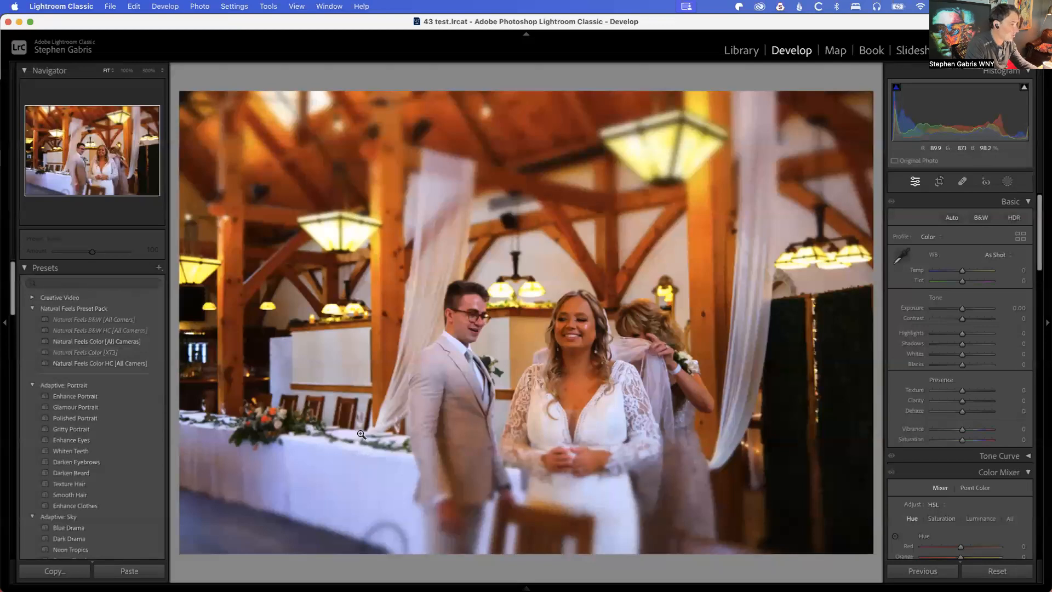
key(Cmd+Tab)
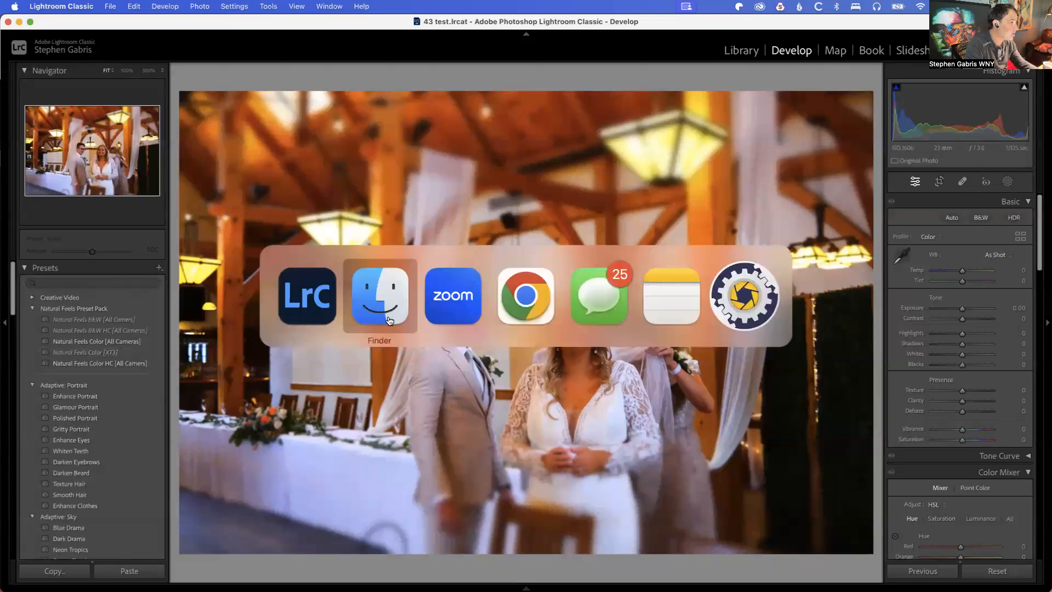
Browse G-DRIVE ArmorATD, 41 backup and G-DRIVE SSD in Finder, ending on 41 backup.
click(377, 296)
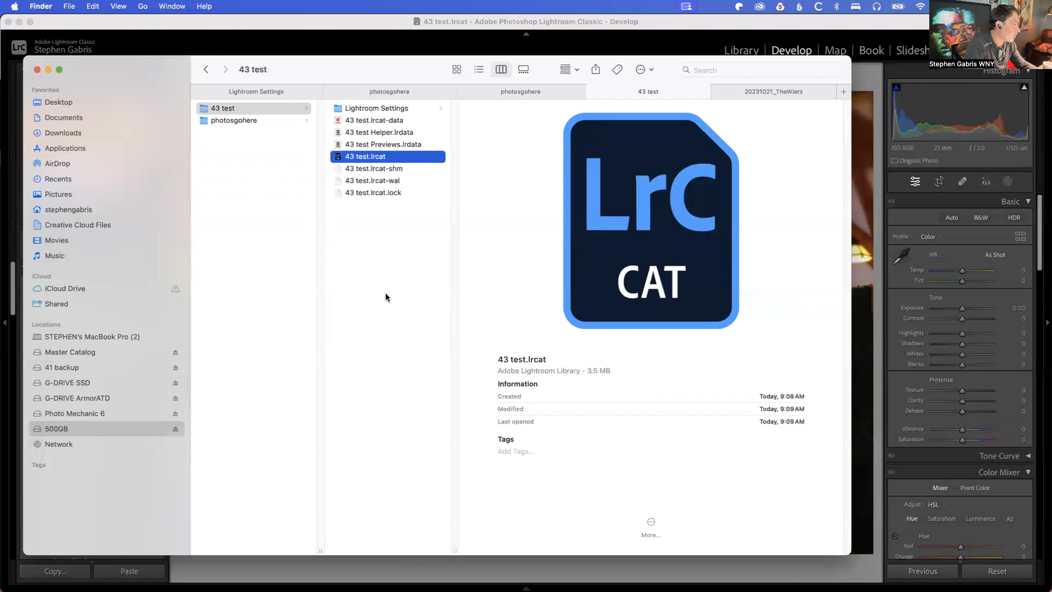
mouse_move(383, 296)
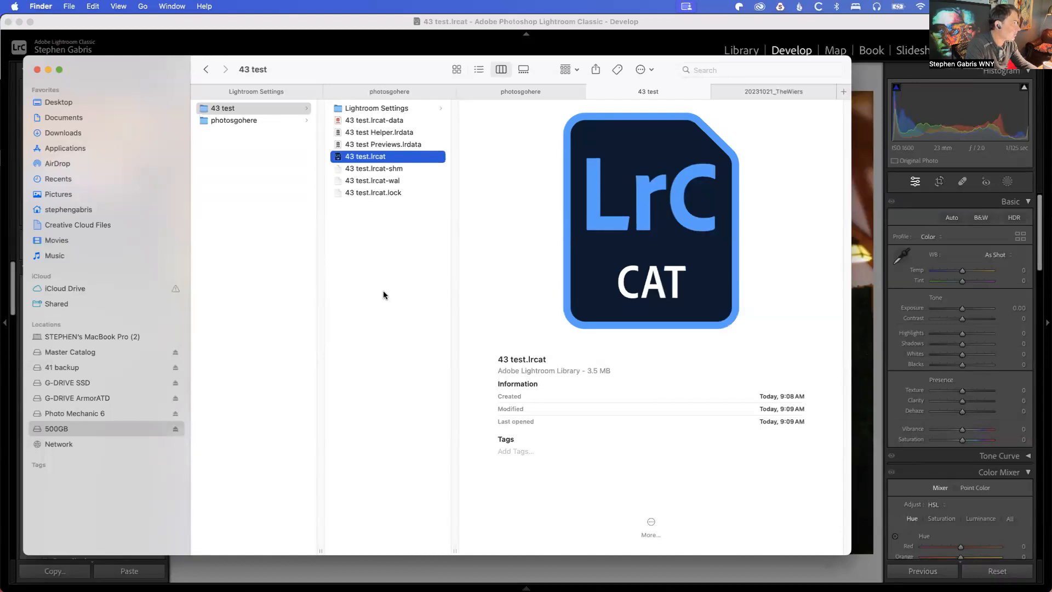
mouse_move(262, 133)
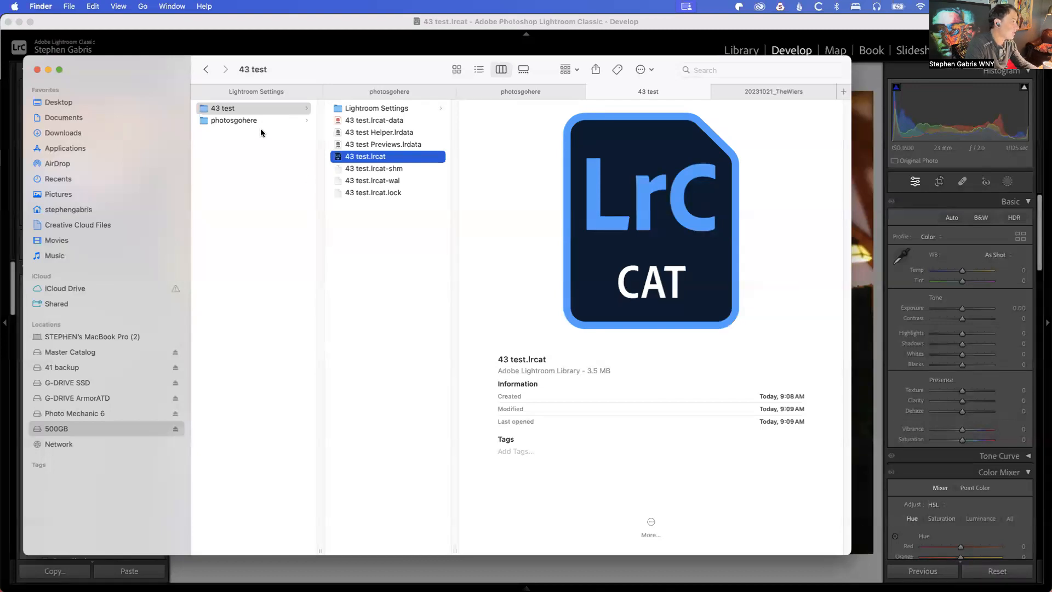
click(75, 398)
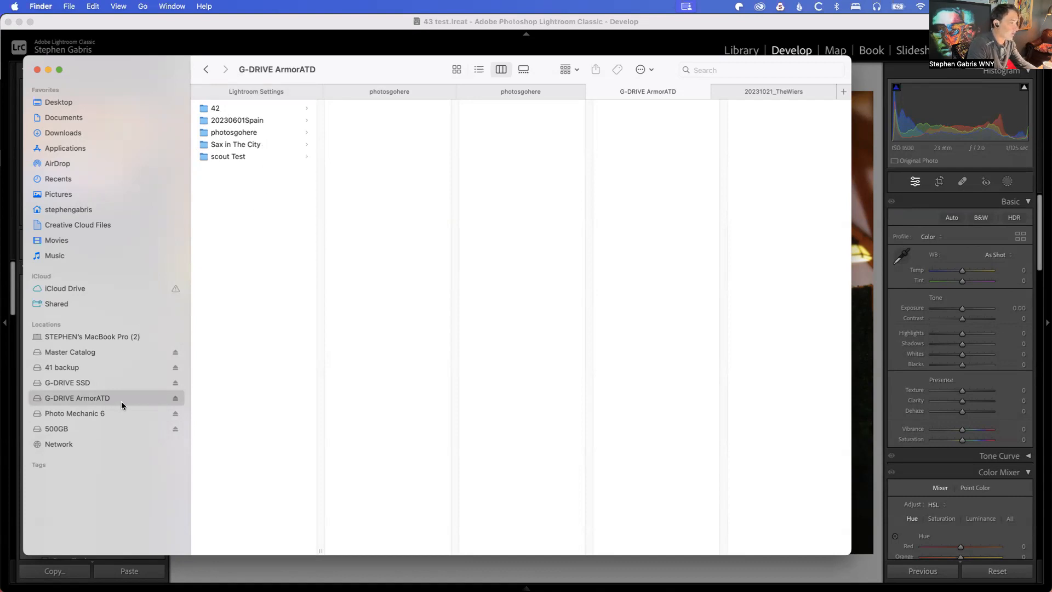
mouse_move(122, 408)
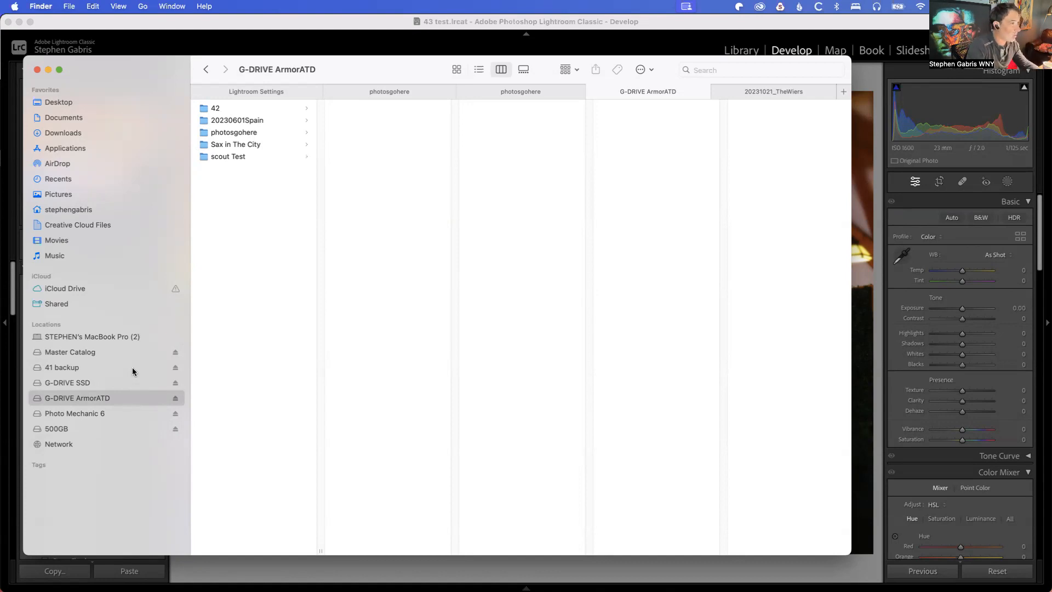
click(61, 367)
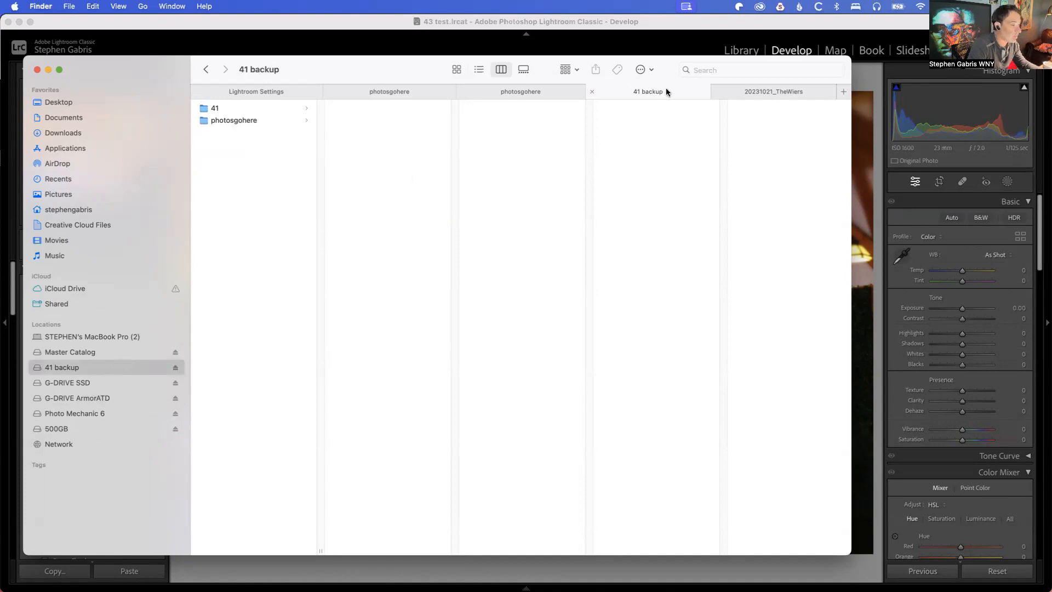
click(68, 382)
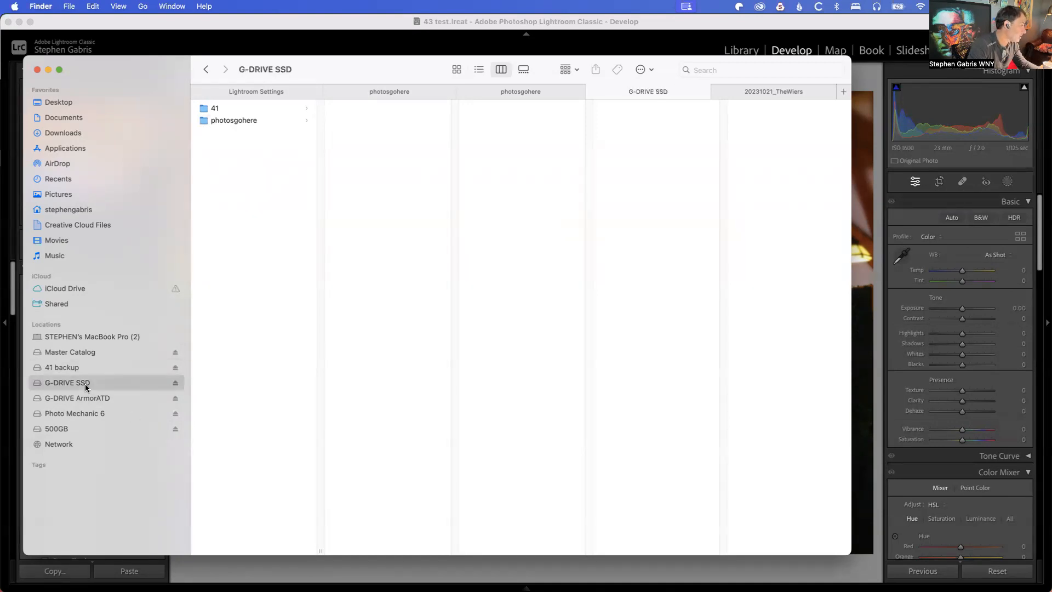
click(62, 367)
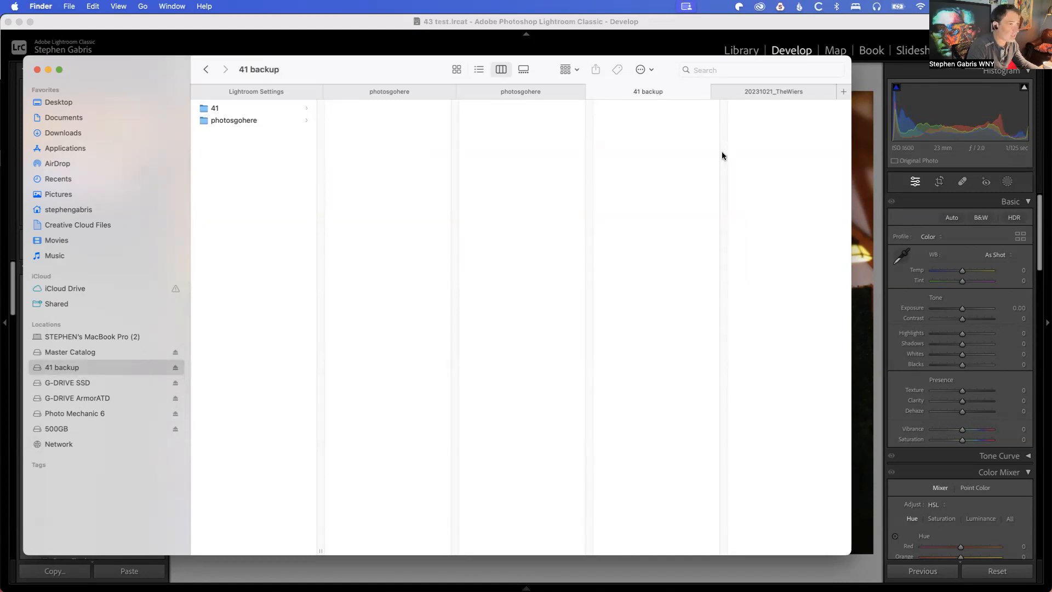
Review Backblaze's drive selection via its menu-bar Preferences and Settings window.
click(800, 6)
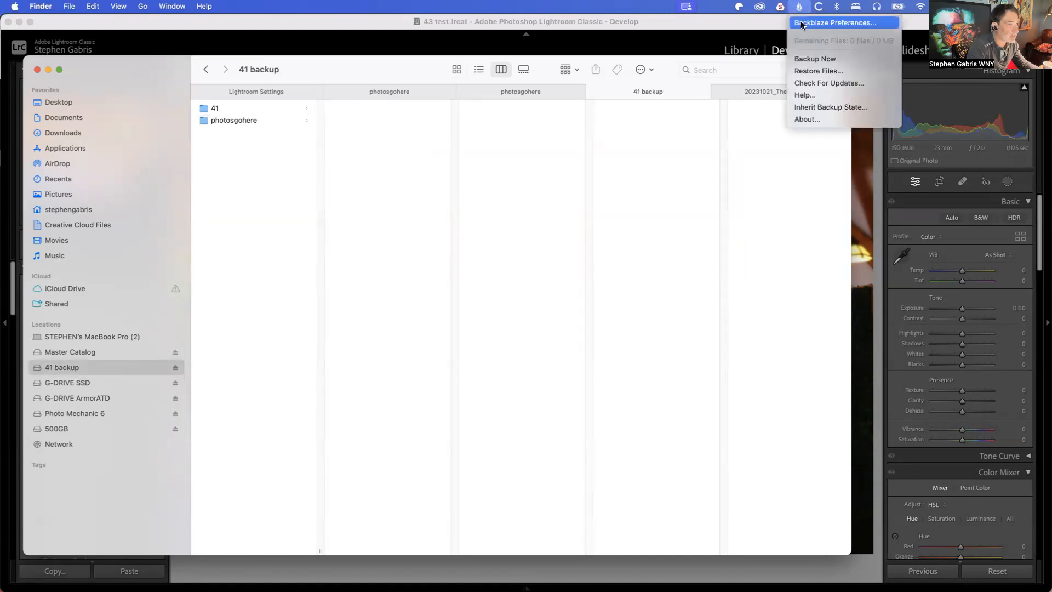
click(831, 22)
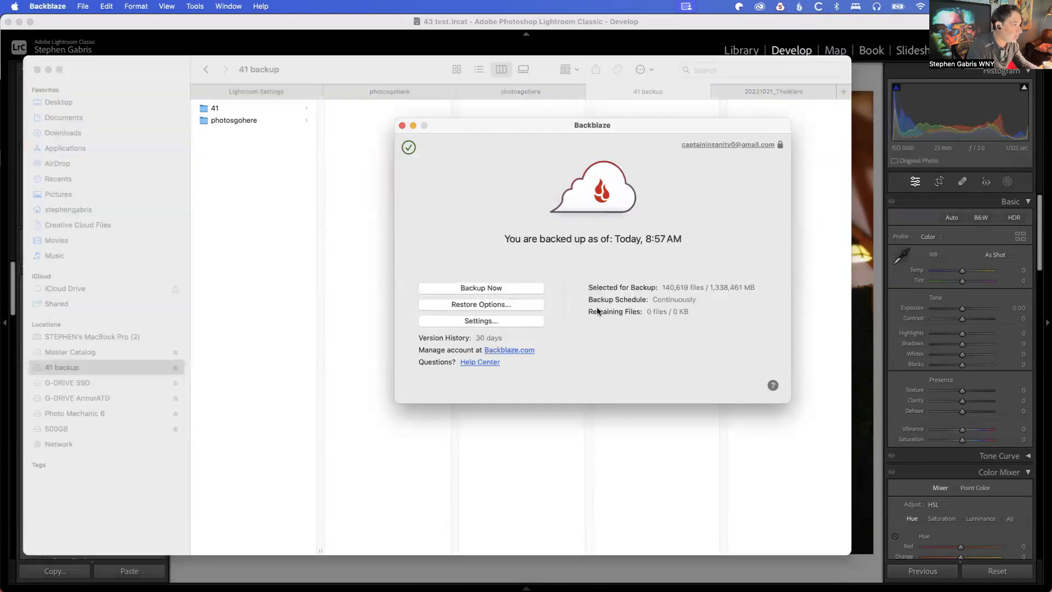
mouse_move(609, 304)
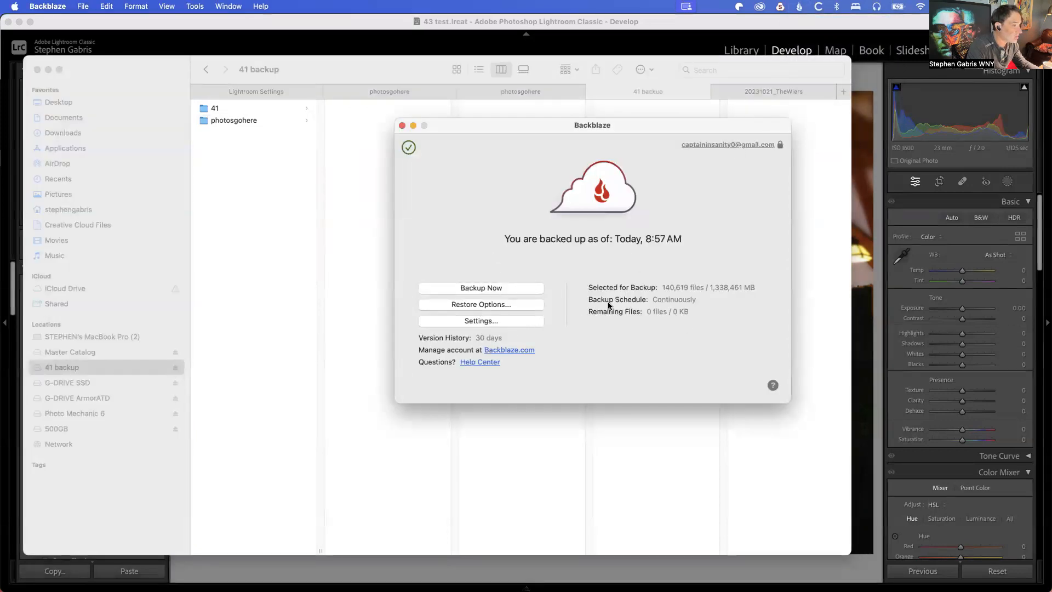
click(479, 320)
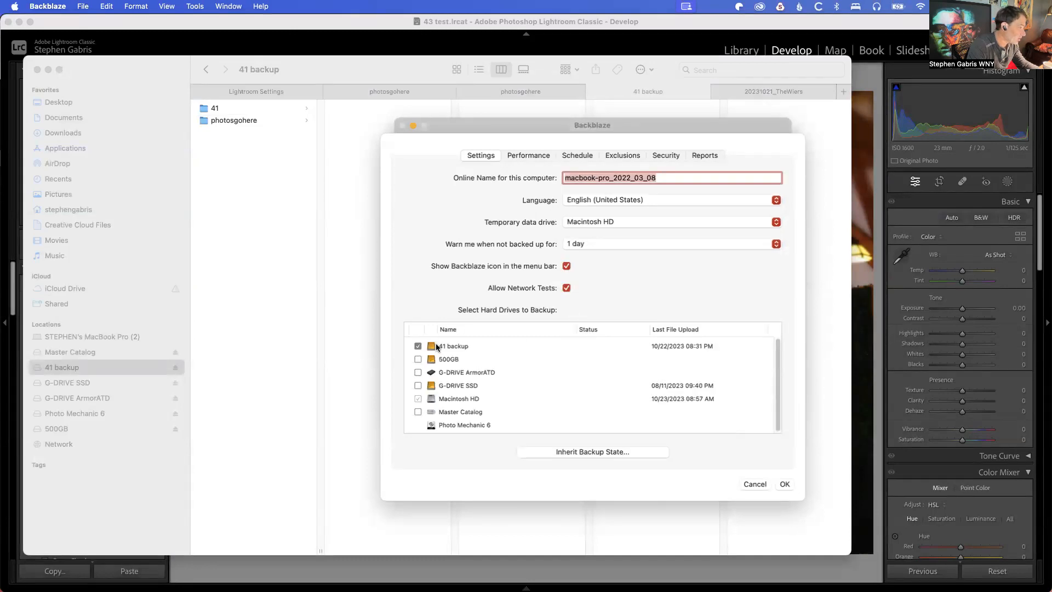
mouse_move(450, 358)
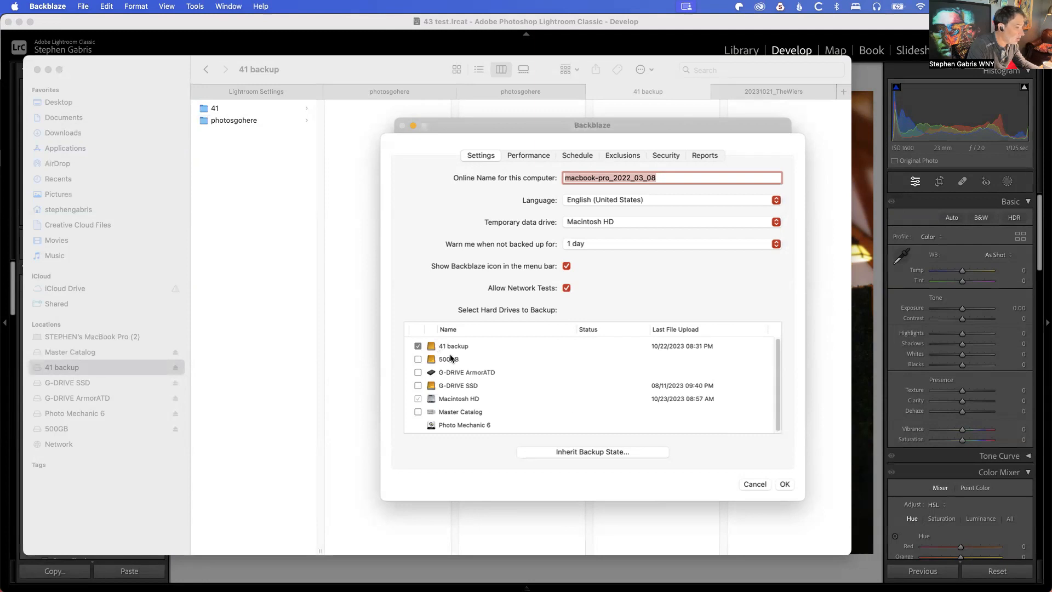
mouse_move(604, 430)
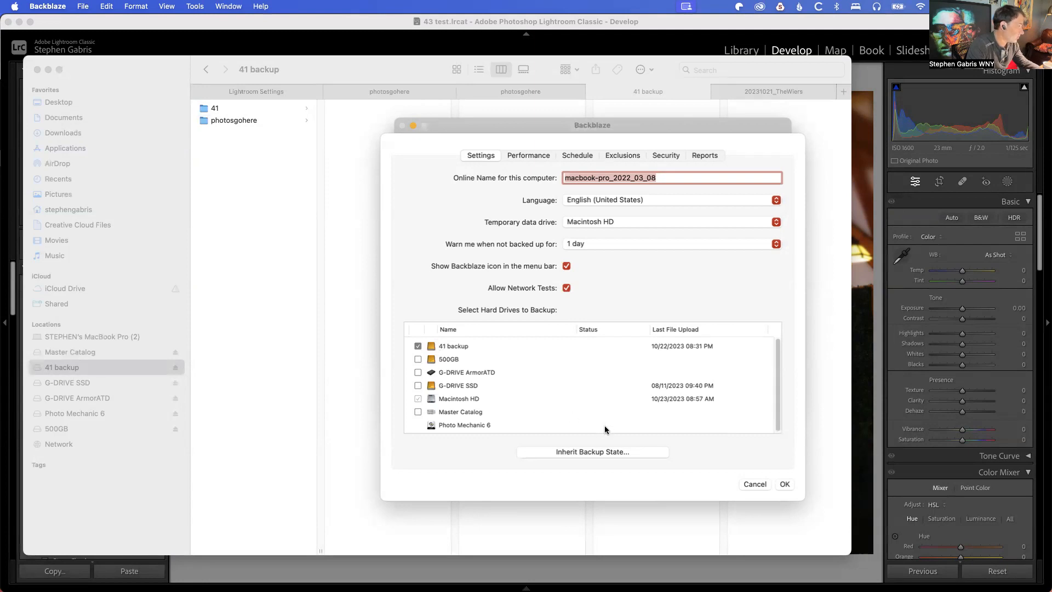
mouse_move(77, 423)
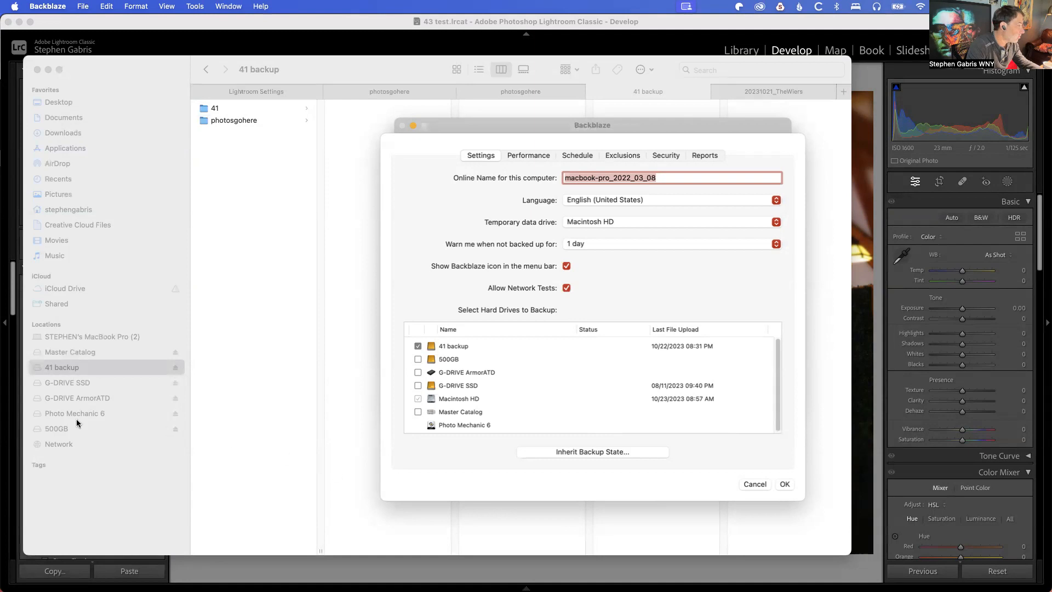
mouse_move(74, 386)
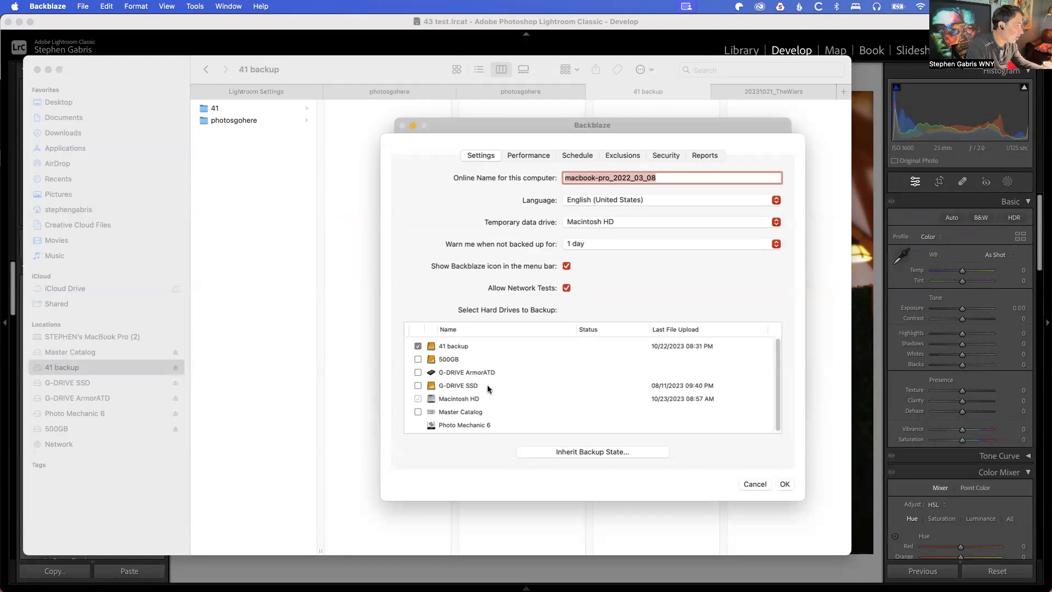
mouse_move(452, 393)
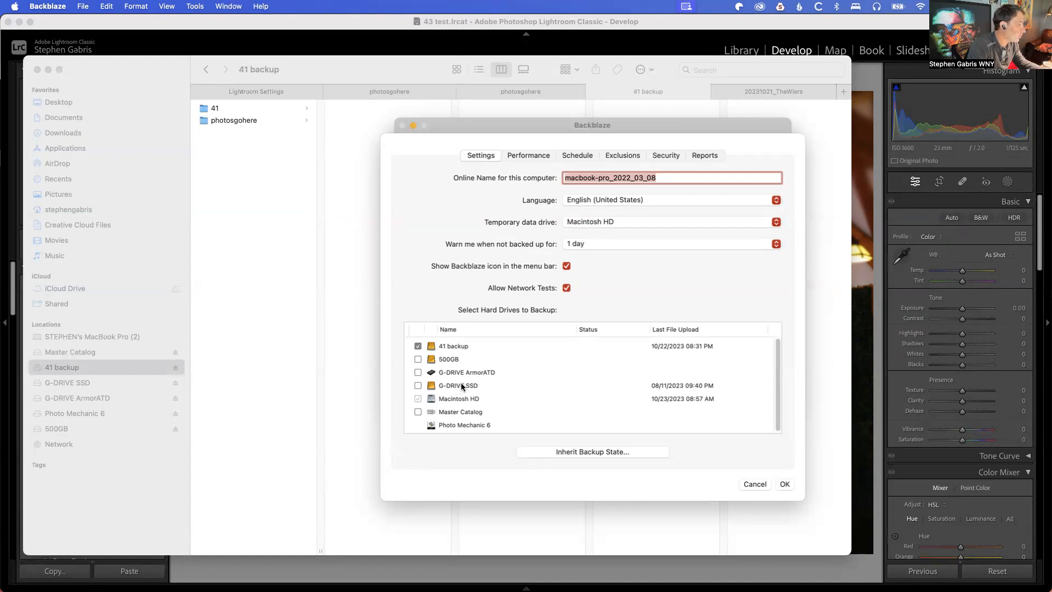
mouse_move(462, 384)
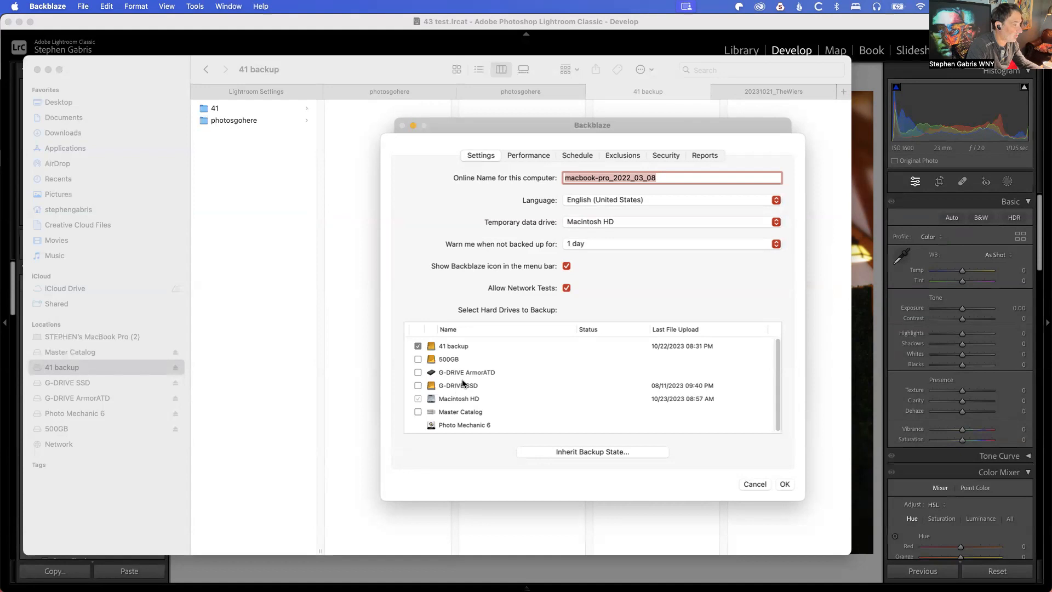
mouse_move(461, 377)
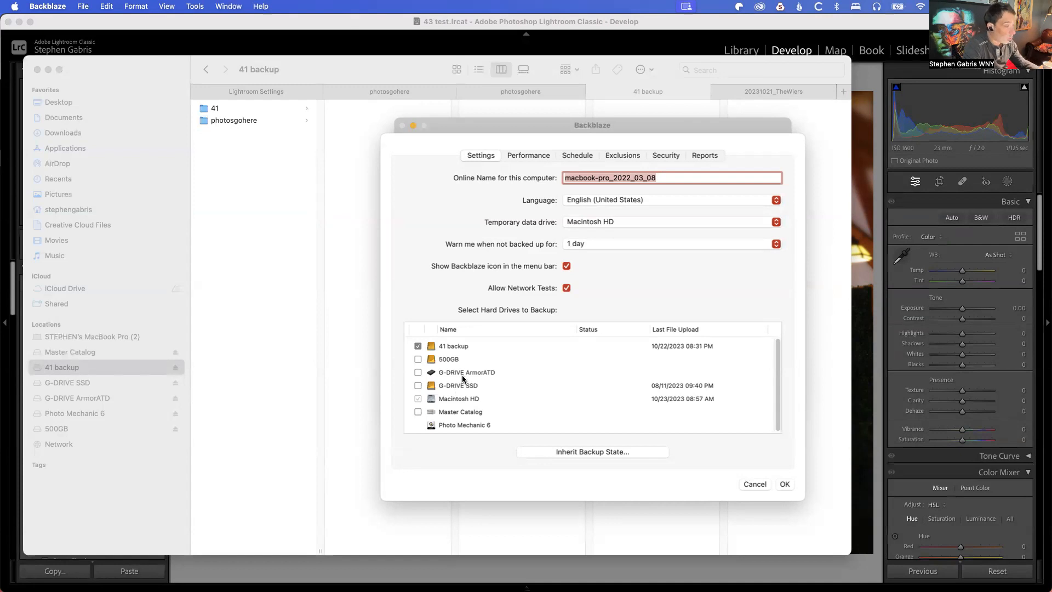
mouse_move(662, 410)
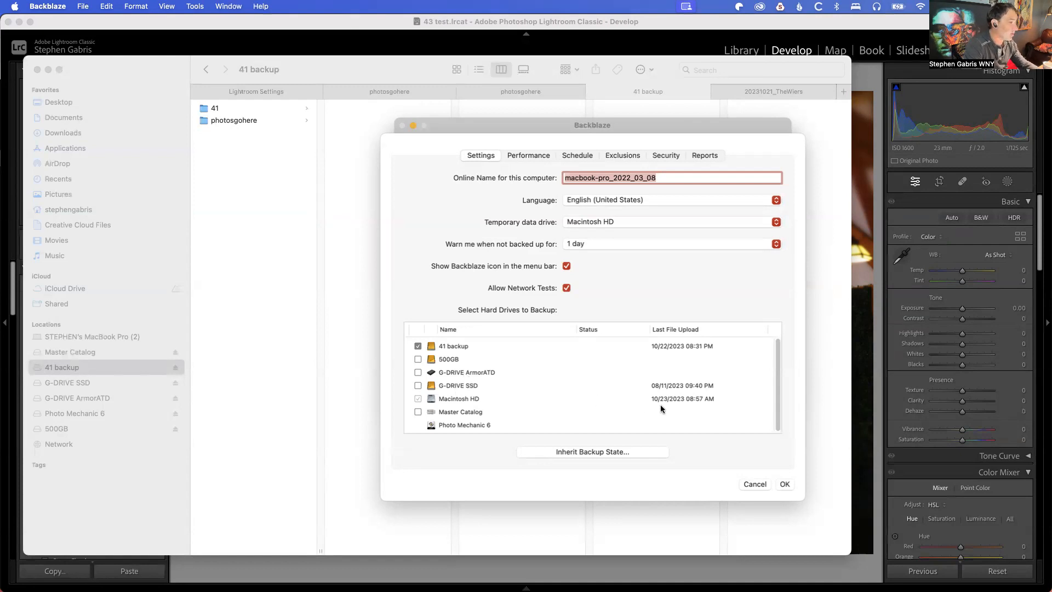